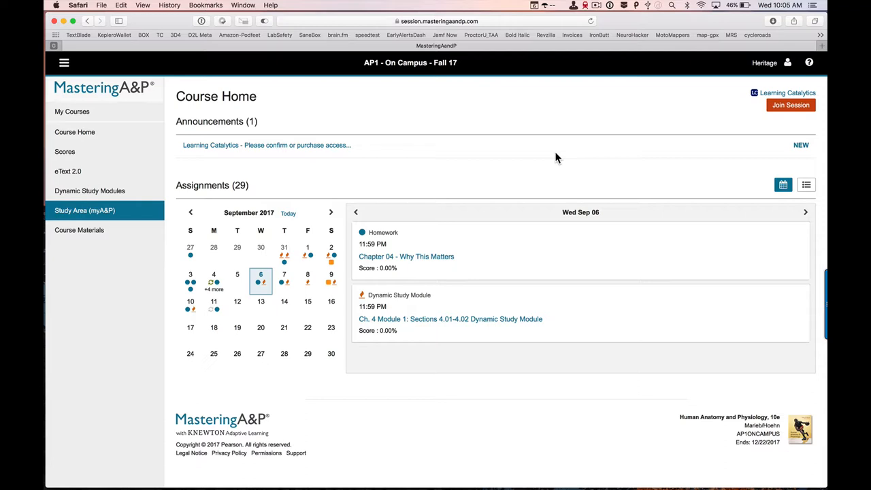
mouse_move(48, 271)
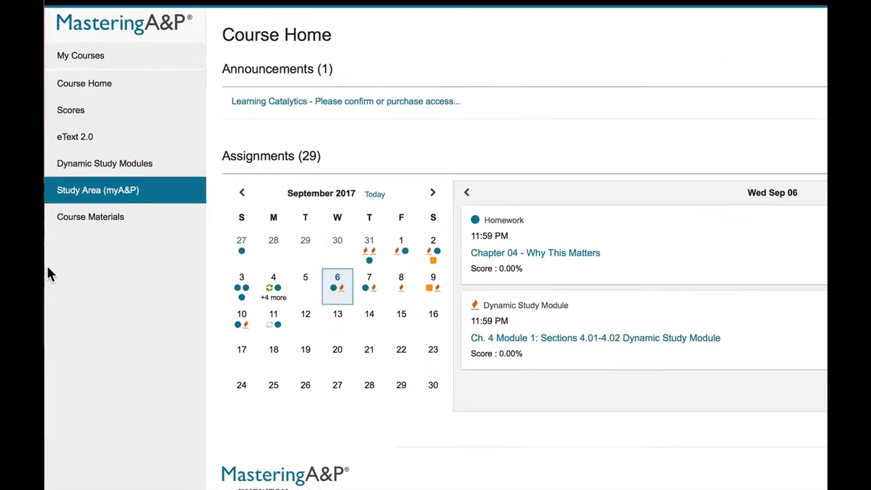
Step: Open the Study Area (myA&P) for the Human Anatomy & Physiology textbook
scroll(down, 3)
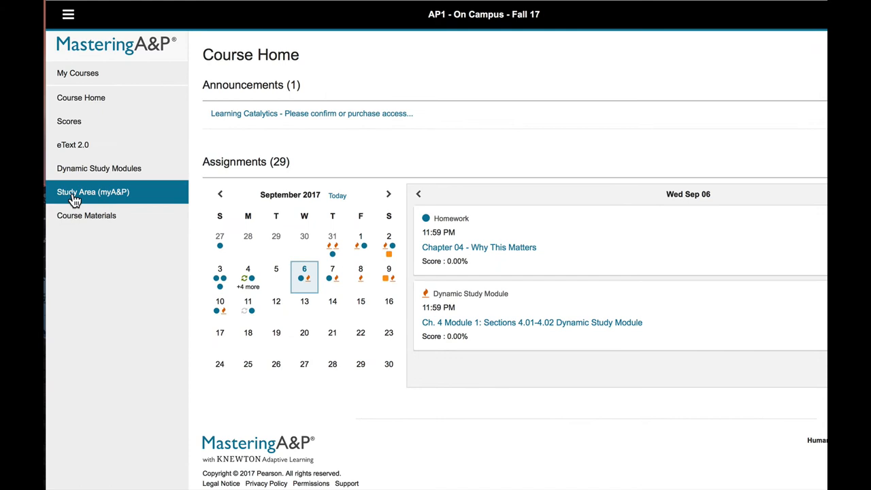
click(93, 191)
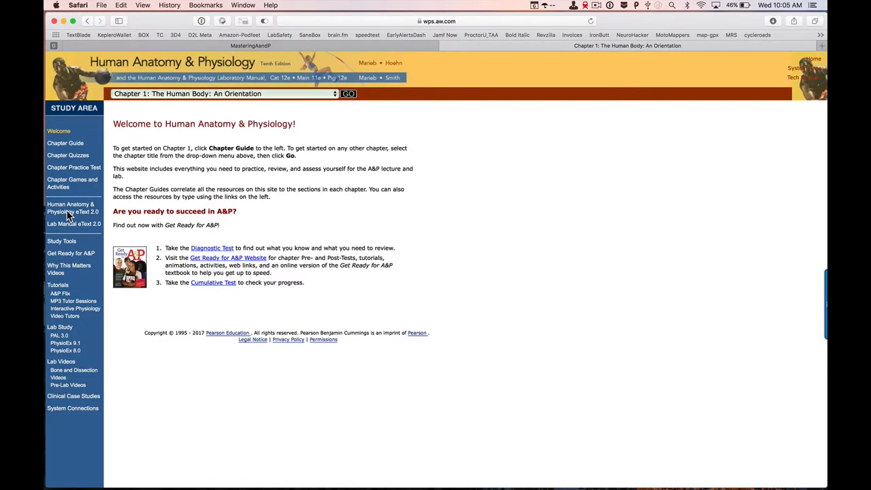
mouse_move(74, 394)
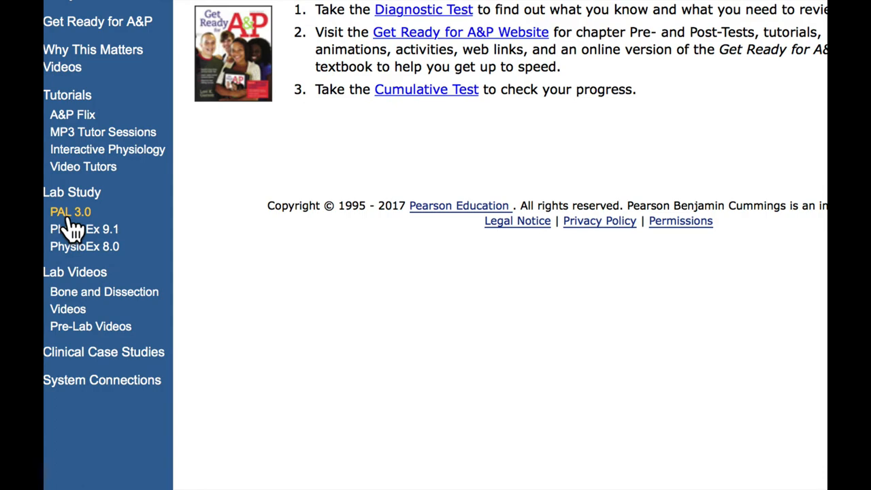
Step: Launch PAL 3.0 from Lab Study to its welcome page
click(71, 213)
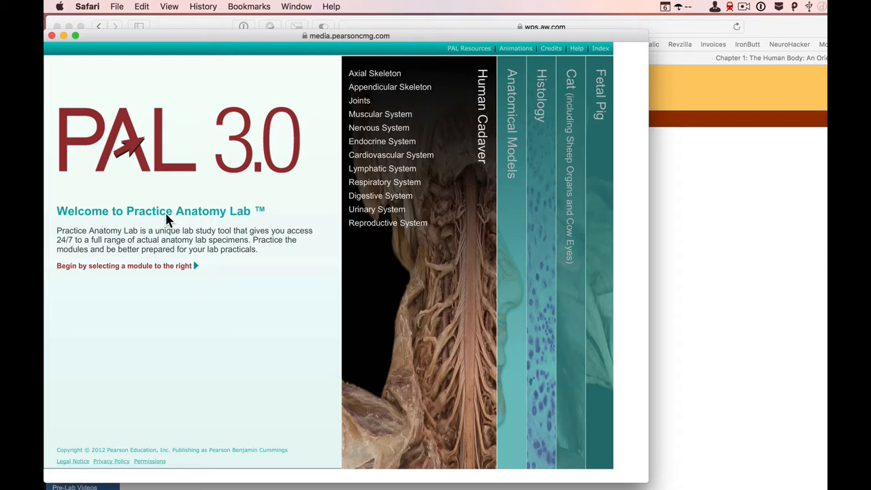
mouse_move(203, 201)
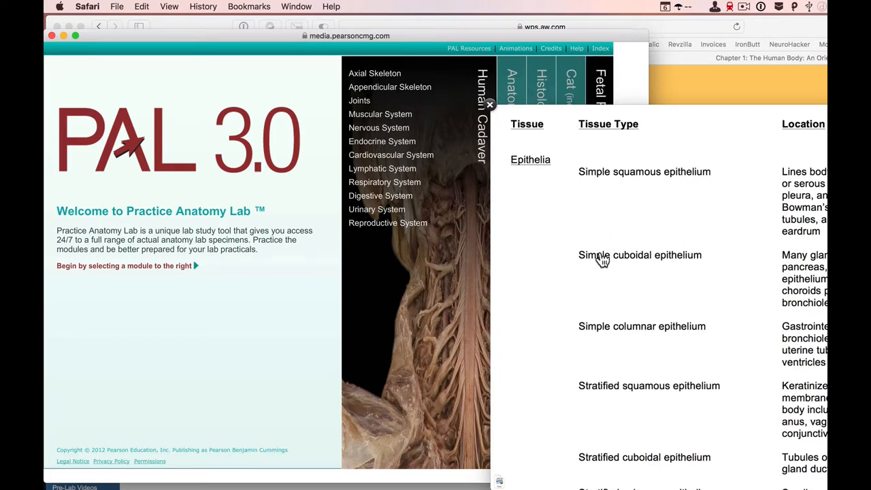
Step: Open the Skull model under Anatomical Models > Axial Skeleton
click(490, 104)
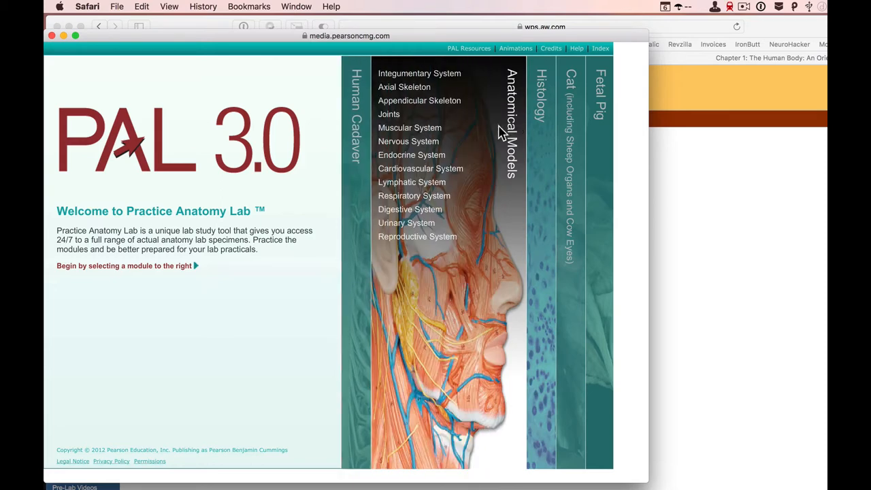
click(404, 87)
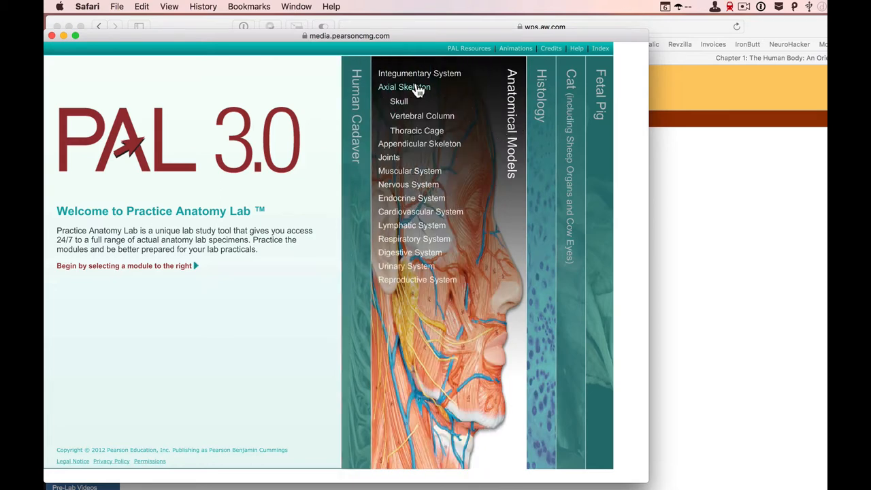
click(398, 101)
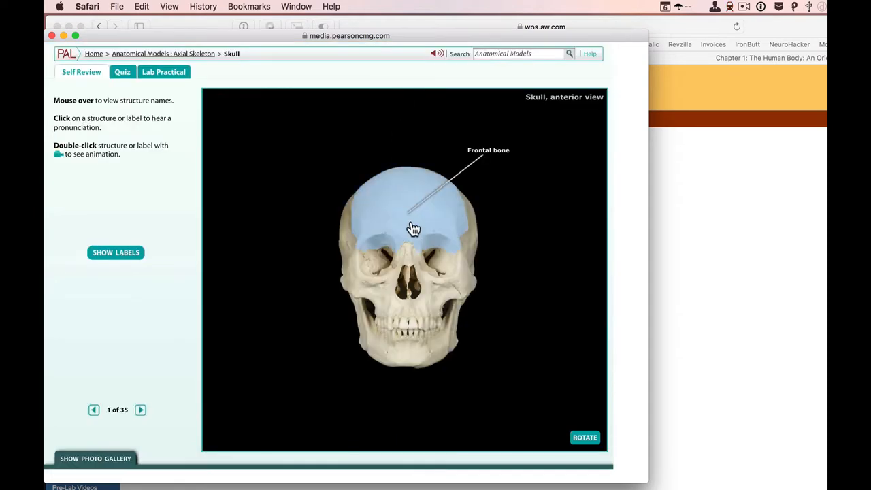
mouse_move(176, 47)
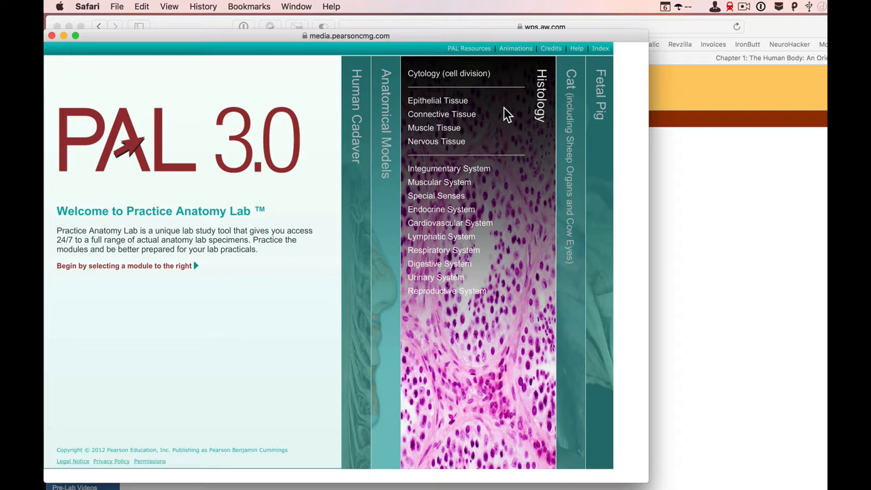
mouse_move(473, 106)
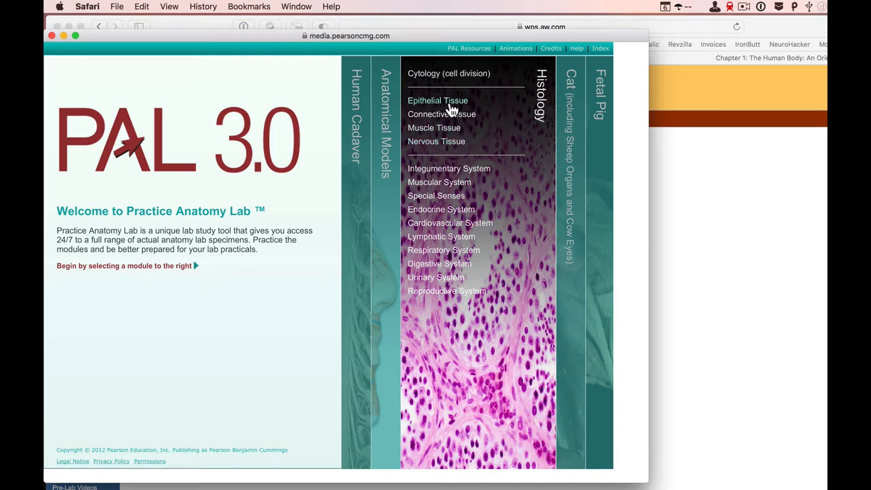
Step: Open the Epithelial Tissue histology slides, starting at kidney cortex 100x
click(438, 100)
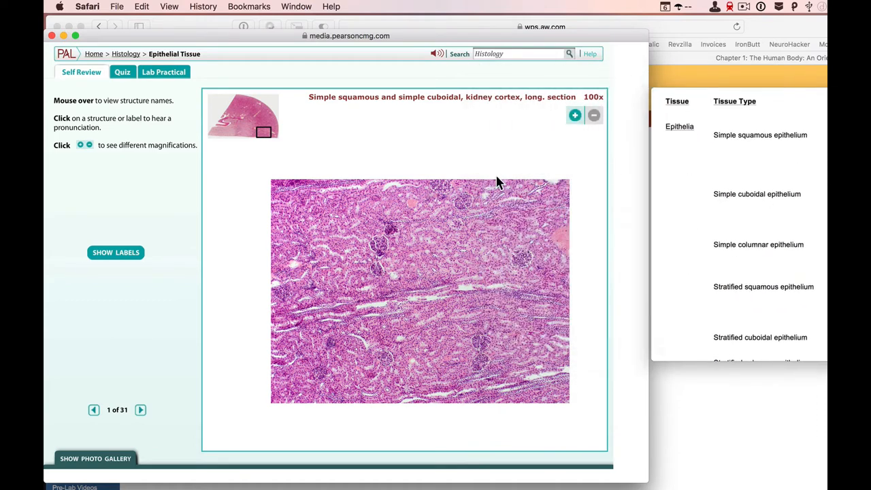
mouse_move(291, 100)
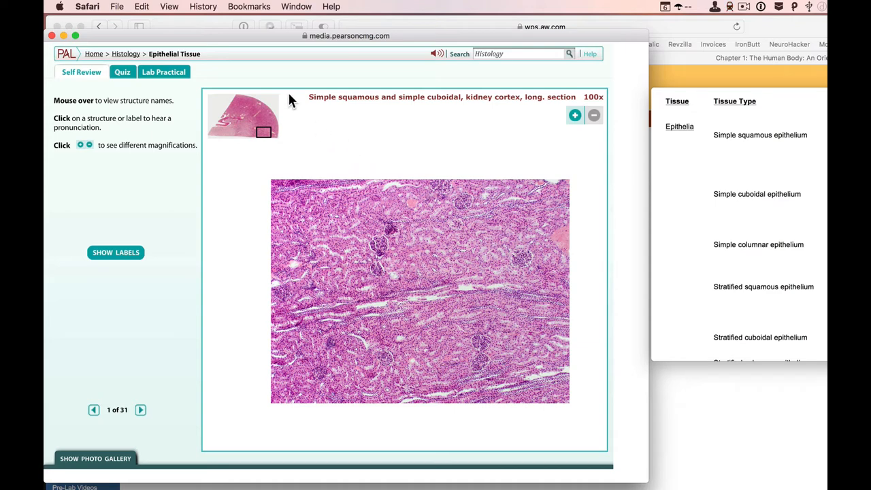
mouse_move(340, 70)
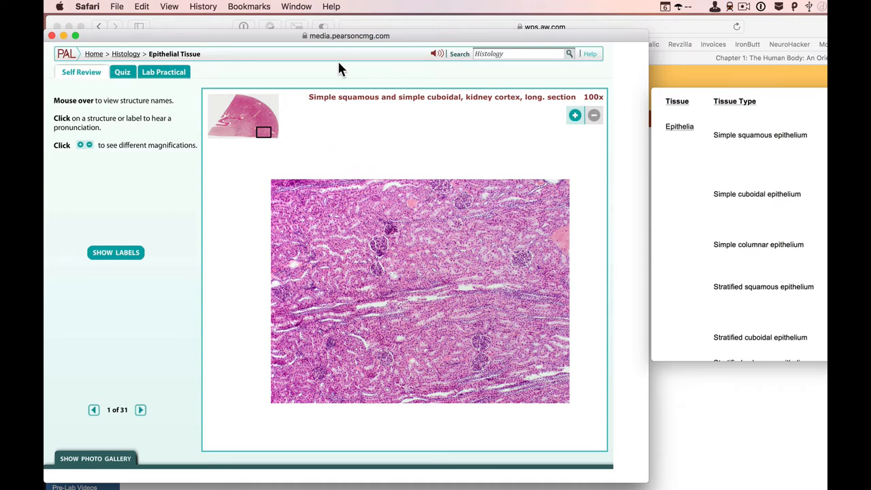
mouse_move(378, 114)
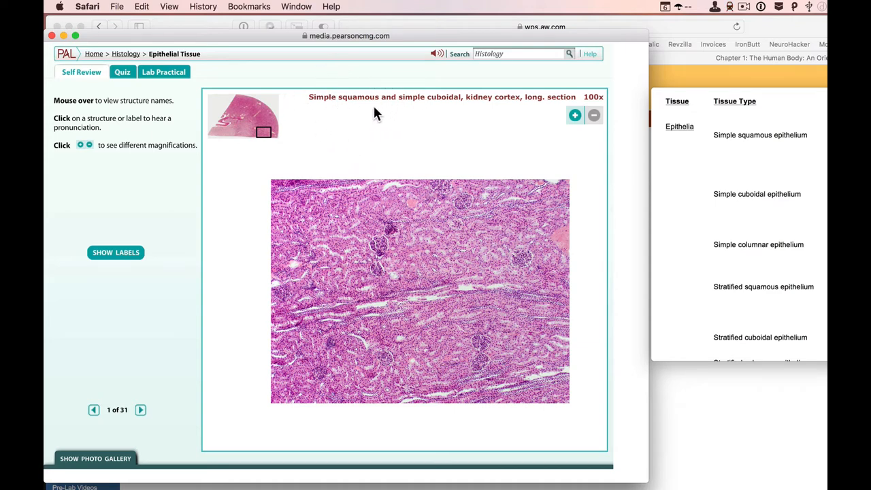
mouse_move(353, 125)
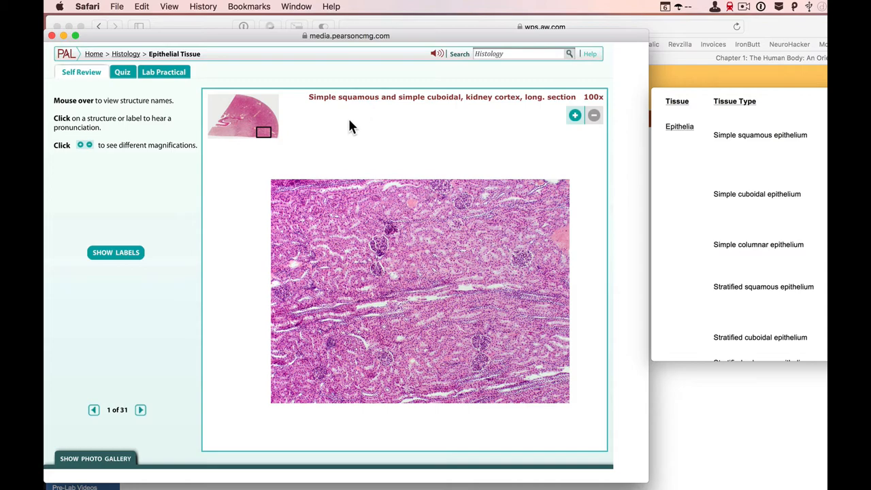
mouse_move(351, 122)
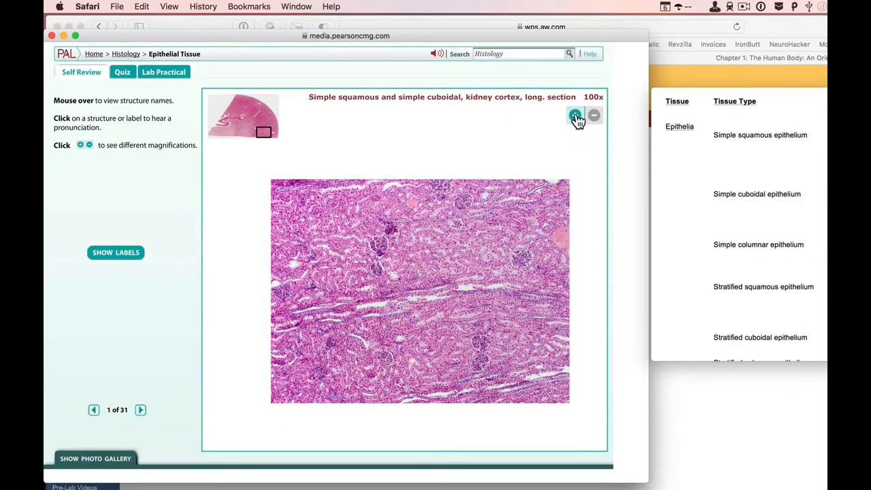
Step: Magnify the kidney cortex section to 400x and show its structure labels
click(574, 115)
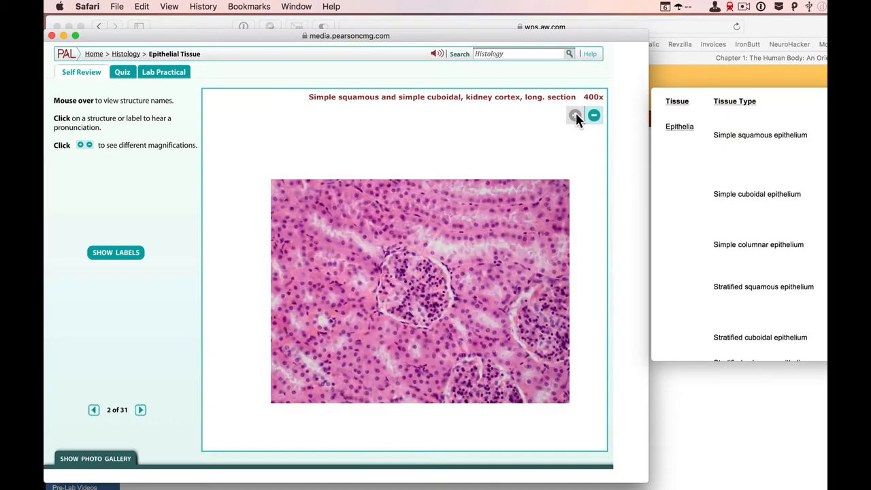
click(574, 114)
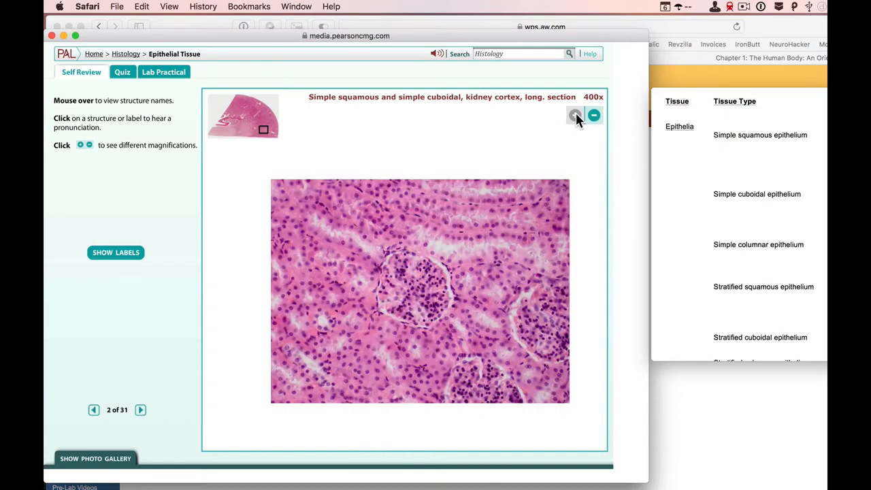
click(116, 251)
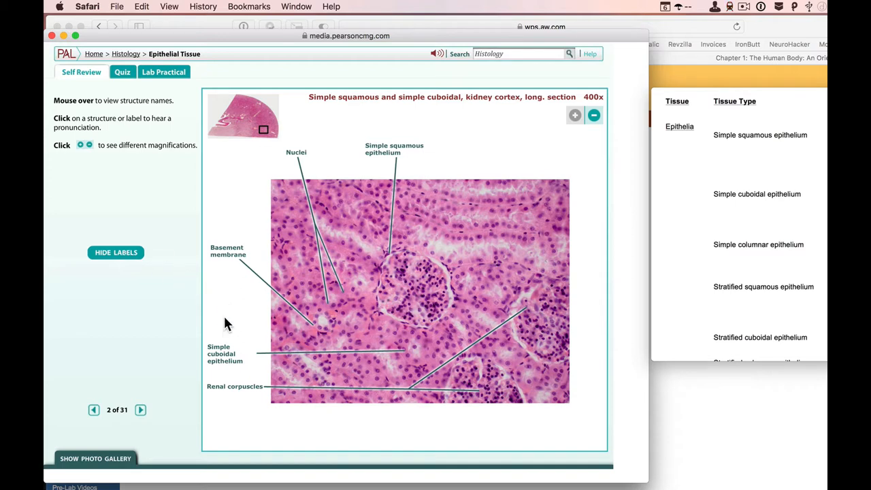
mouse_move(219, 332)
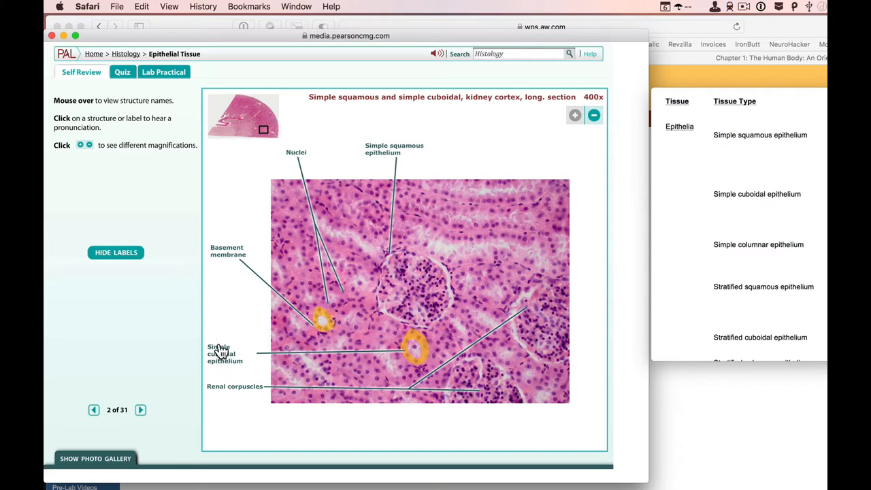
mouse_move(221, 348)
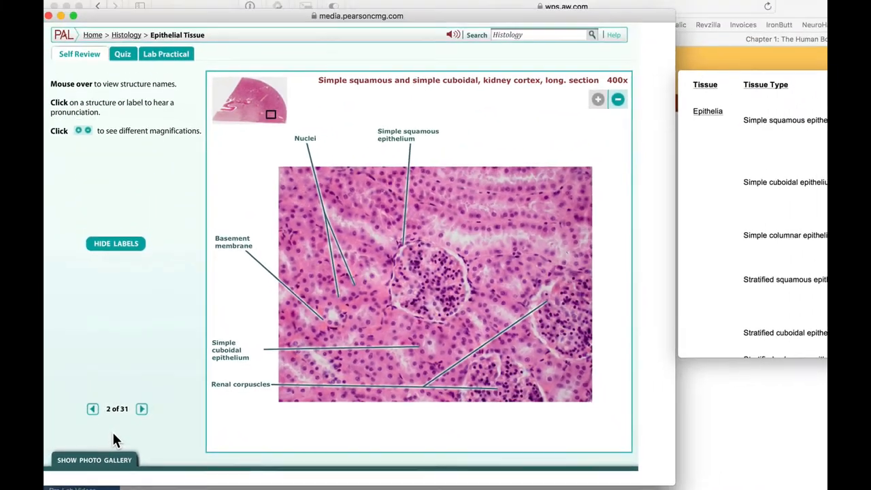
Step: Step through the squamous kidney, venule and mesothelium slides to slide 7, simple cuboidal kidney
click(141, 408)
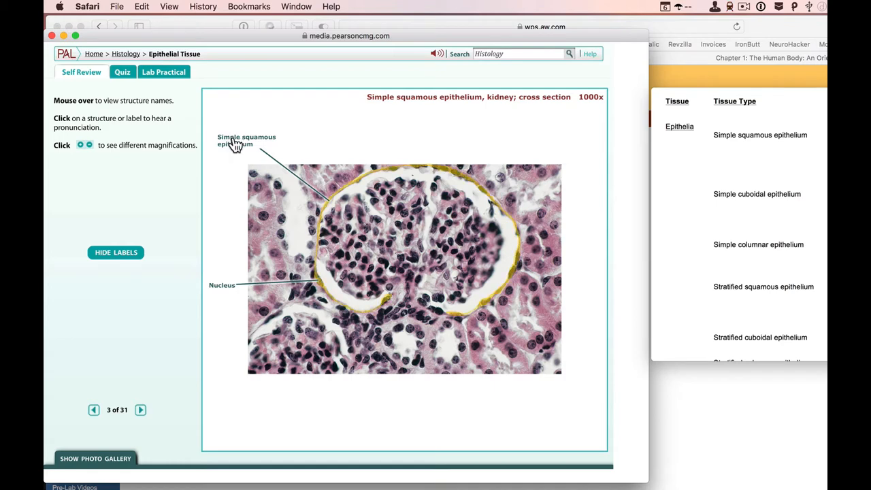
click(142, 410)
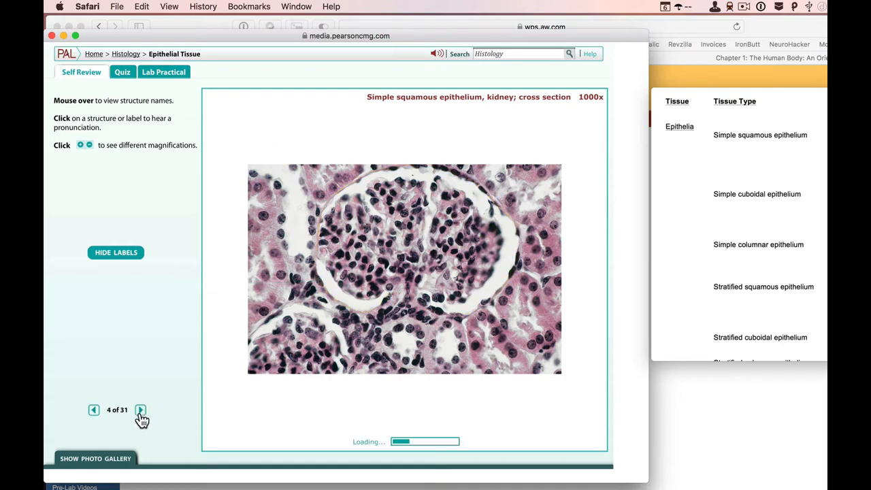
click(140, 410)
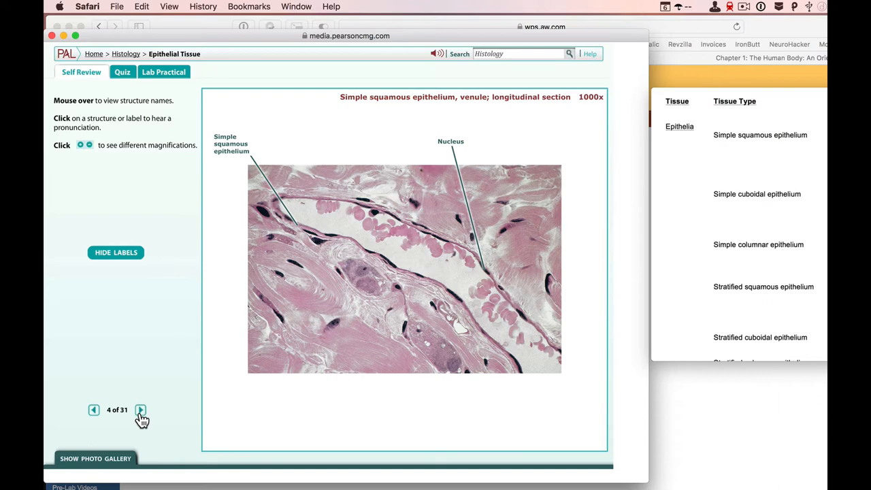
mouse_move(360, 242)
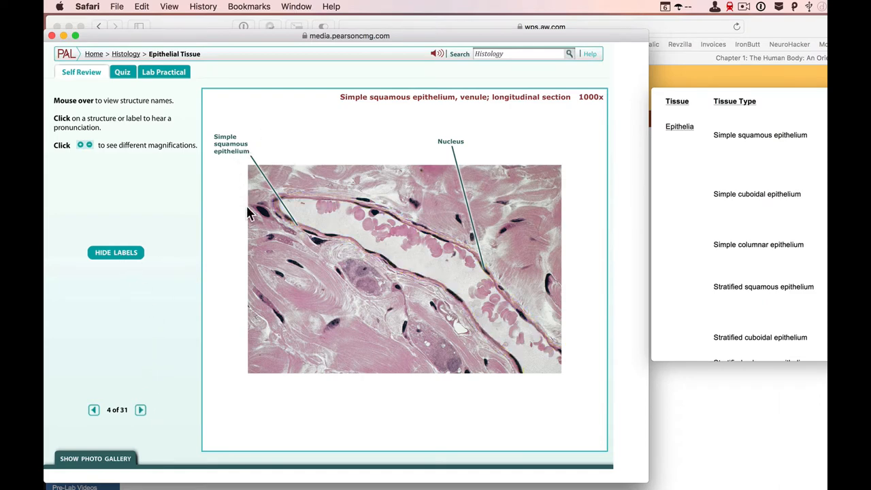
click(231, 144)
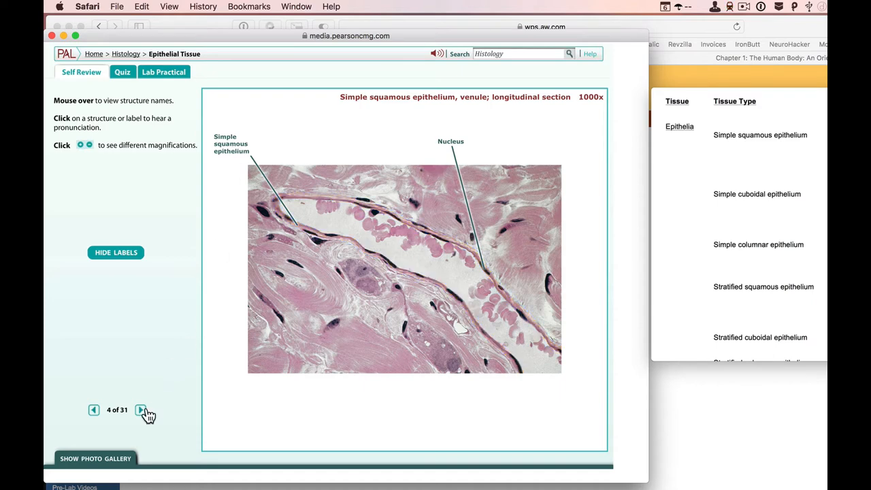
click(142, 409)
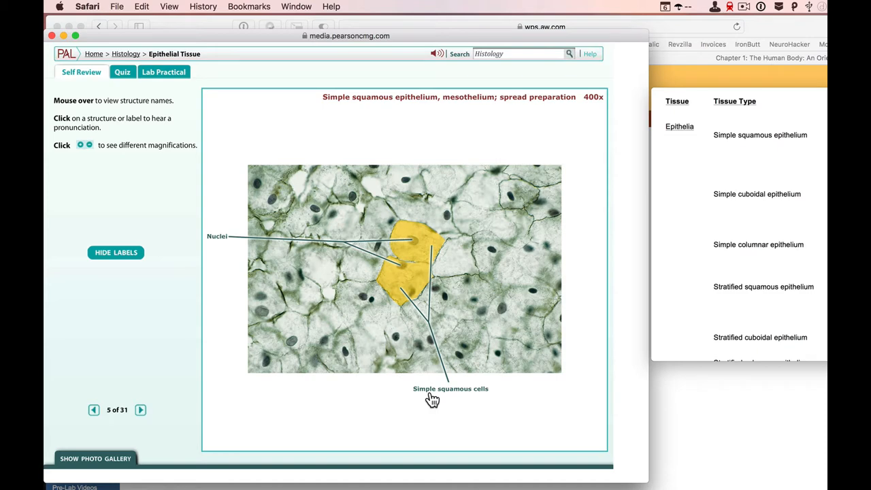
click(140, 409)
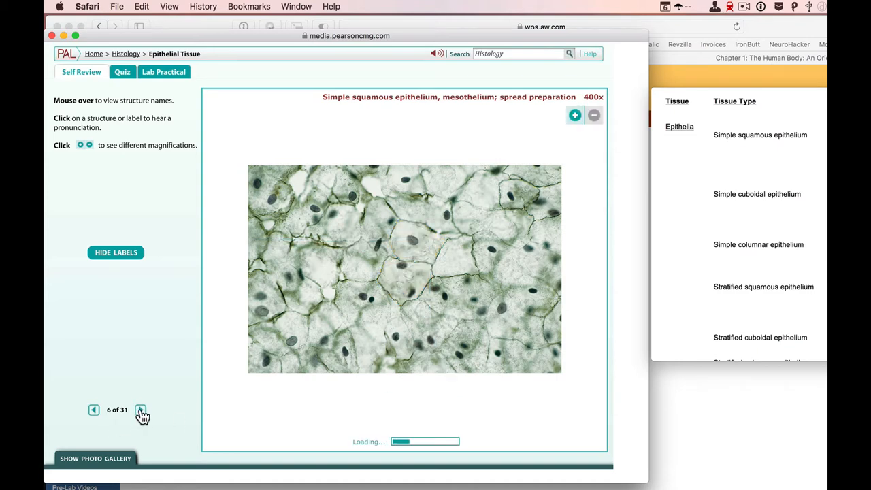
click(140, 410)
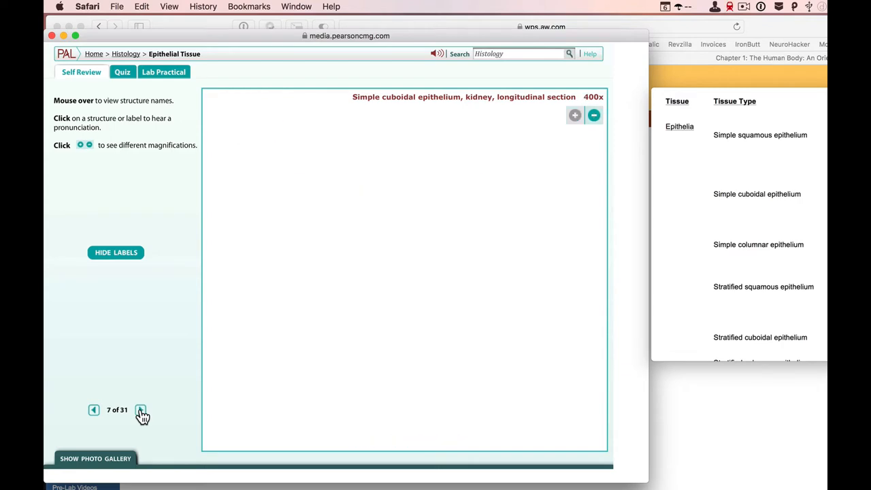
Step: Advance through kidney 1000x and thyroid gland slides to slide 10, simple cuboidal pancreas
click(141, 410)
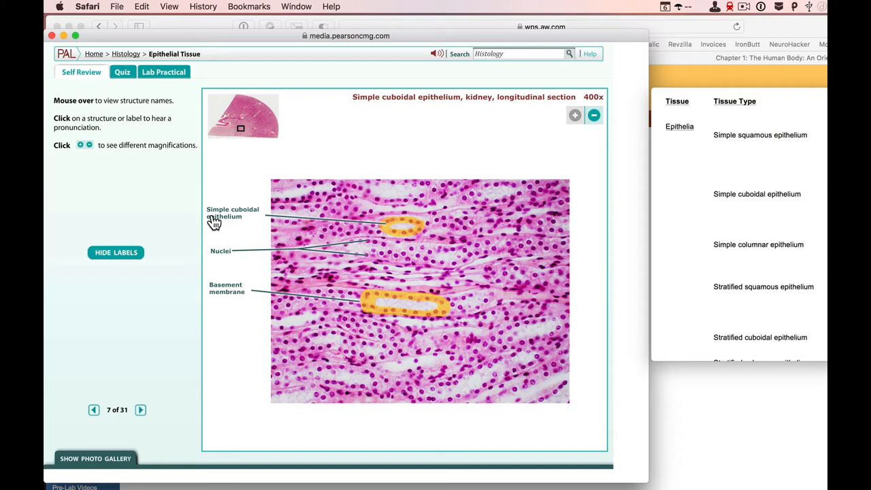
click(141, 410)
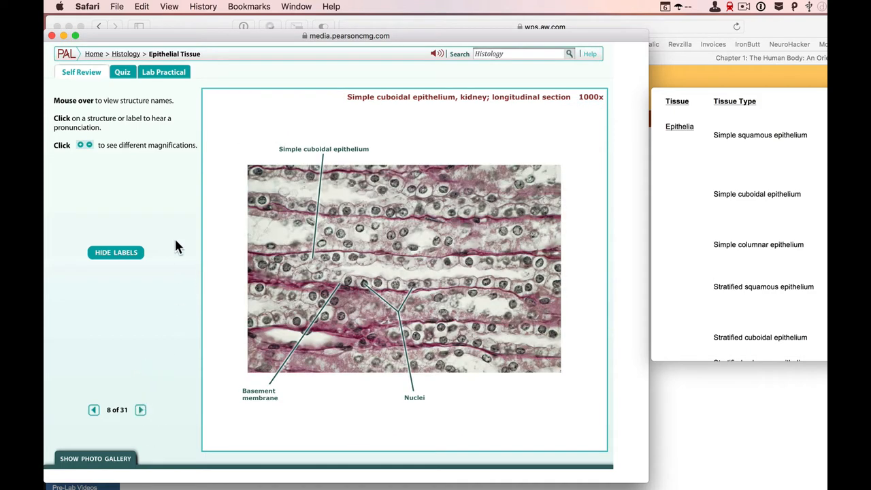
mouse_move(306, 129)
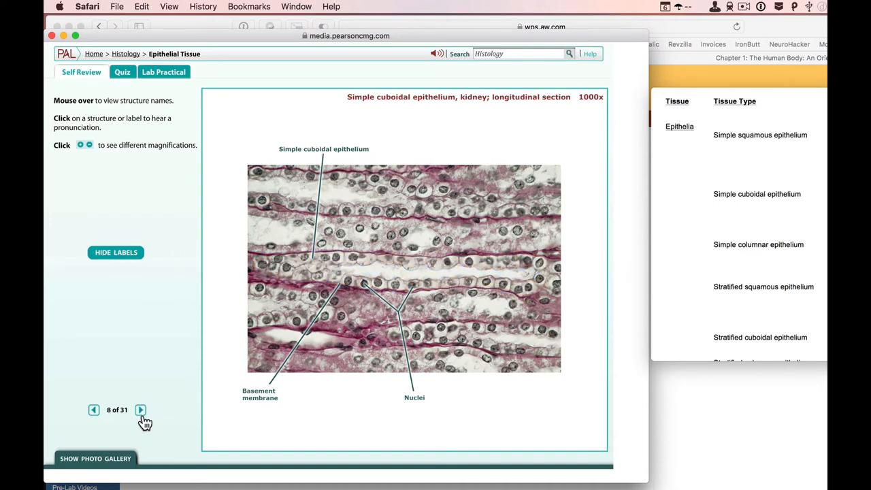
click(140, 409)
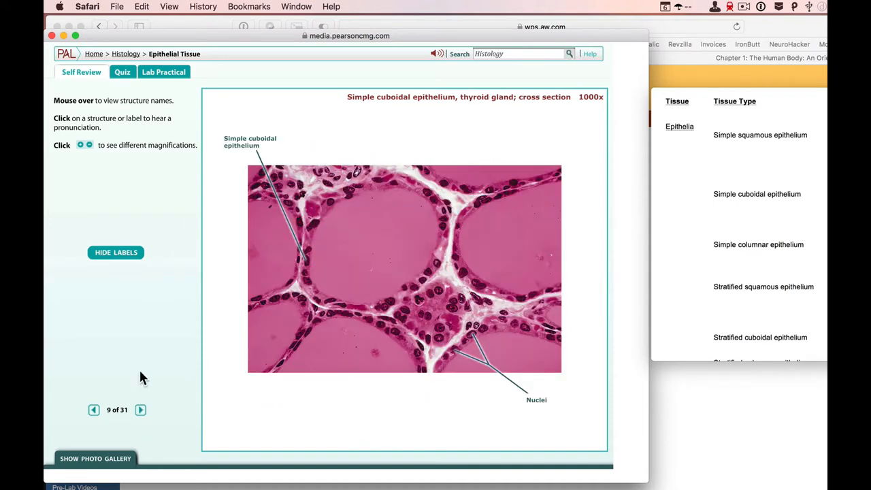
mouse_move(228, 166)
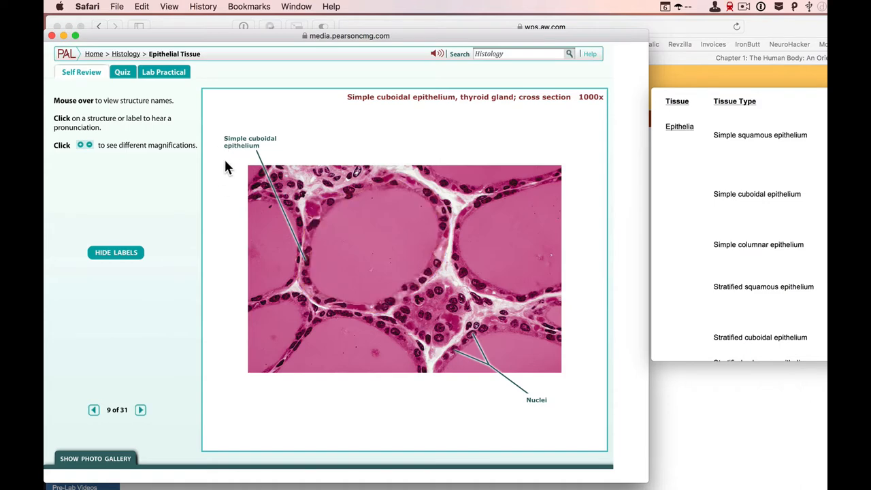
mouse_move(176, 201)
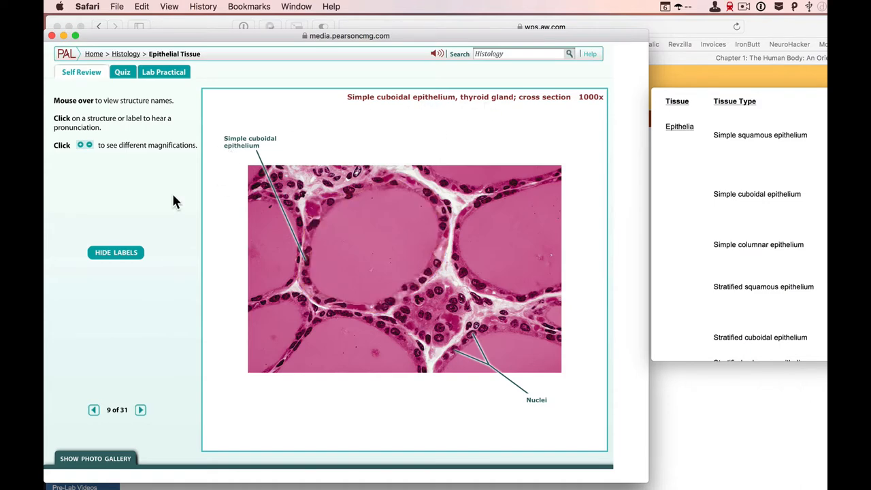
click(140, 410)
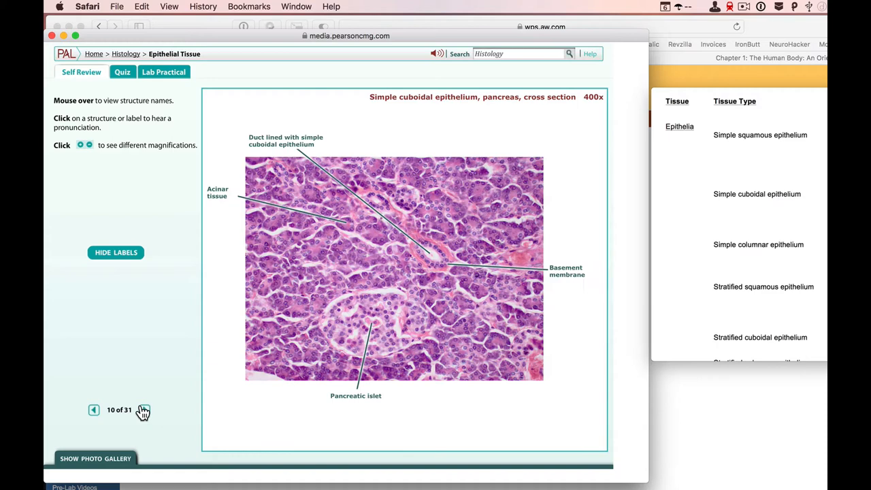
mouse_move(349, 92)
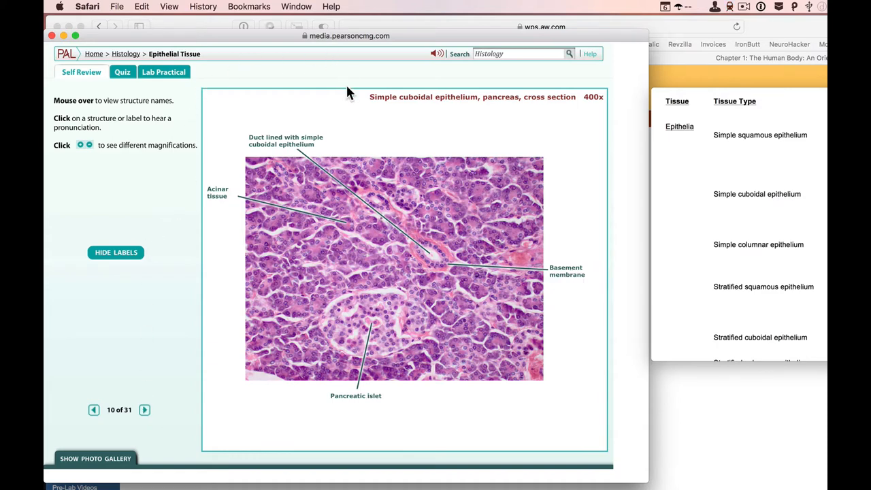
mouse_move(448, 90)
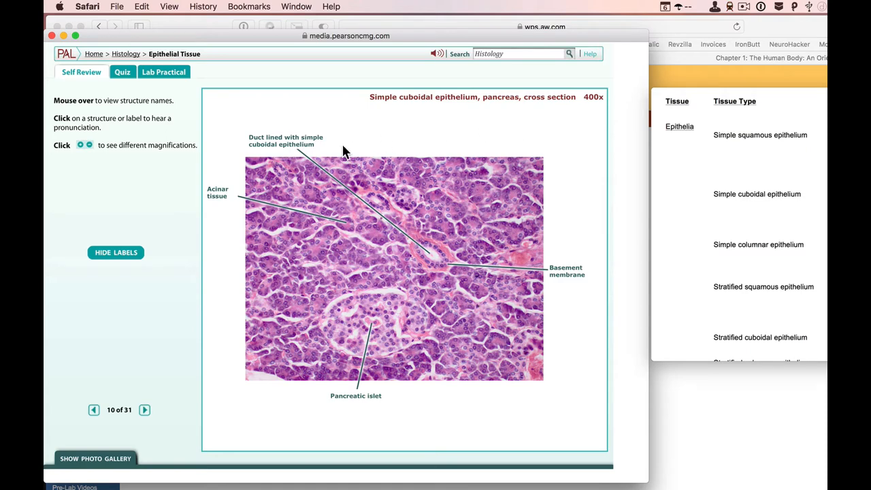
mouse_move(329, 128)
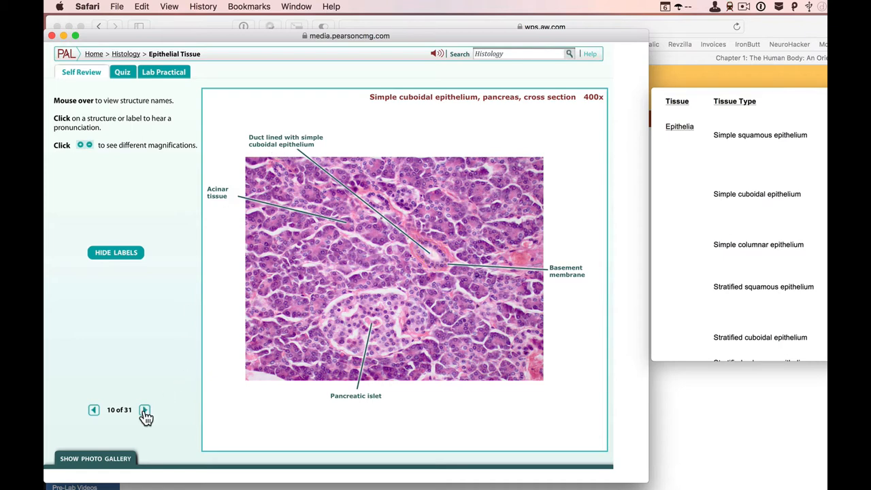
Step: Advance to the duodenum cross section and magnify it to 400x
click(144, 409)
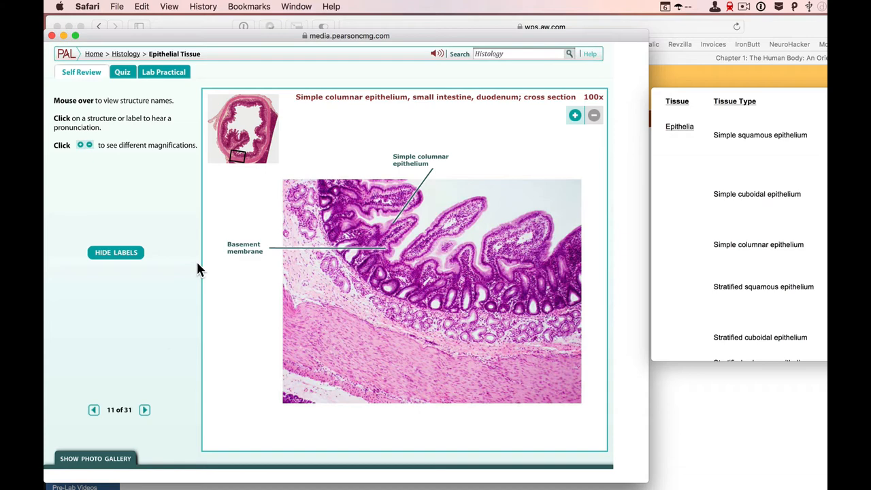
mouse_move(429, 163)
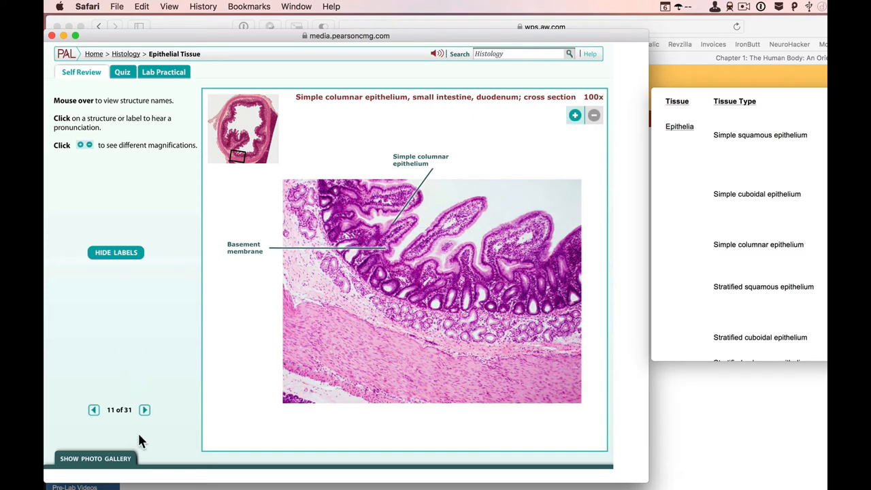
click(574, 114)
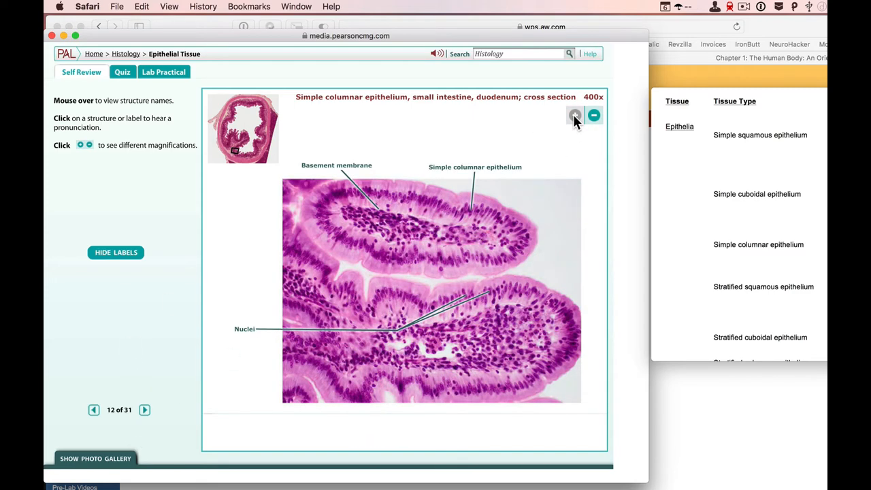
mouse_move(479, 152)
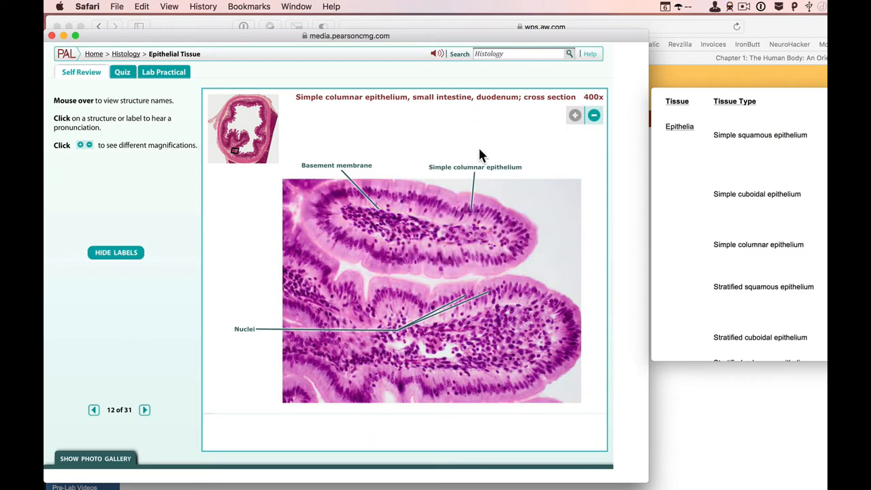
mouse_move(263, 152)
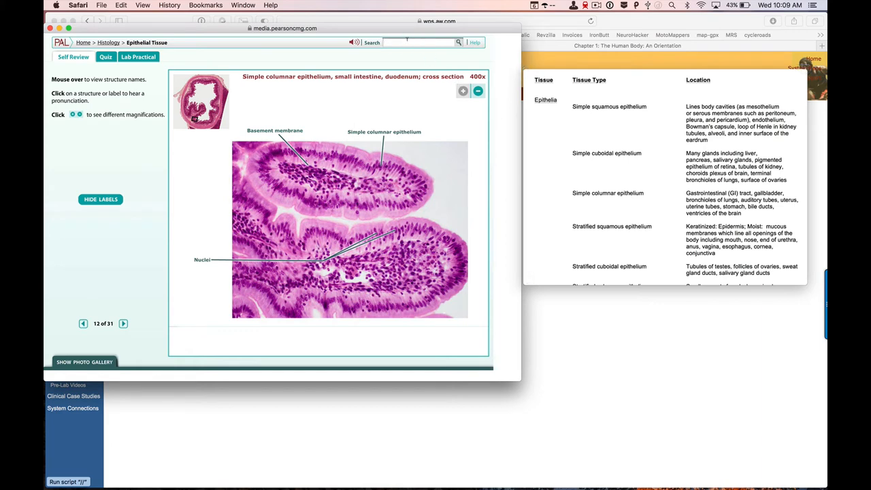
Step: Search 'stratified squamous', view the thick skin slide, then return Home
text(stratified squamous)
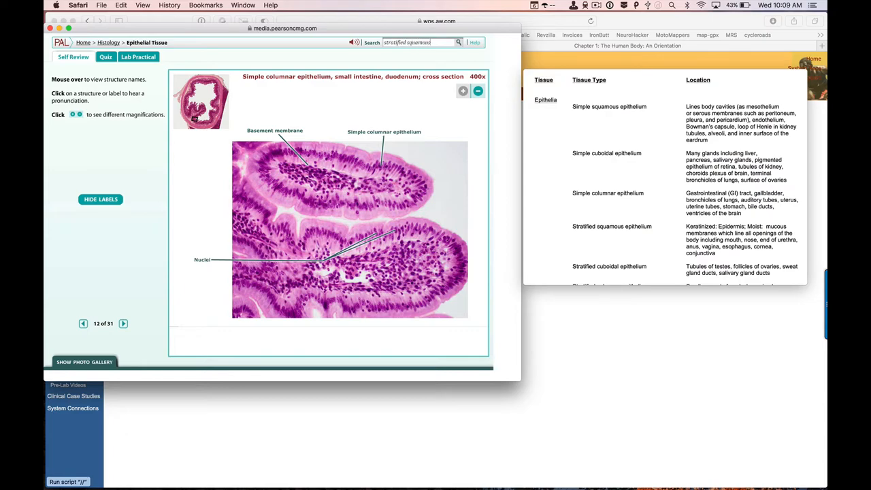
click(459, 42)
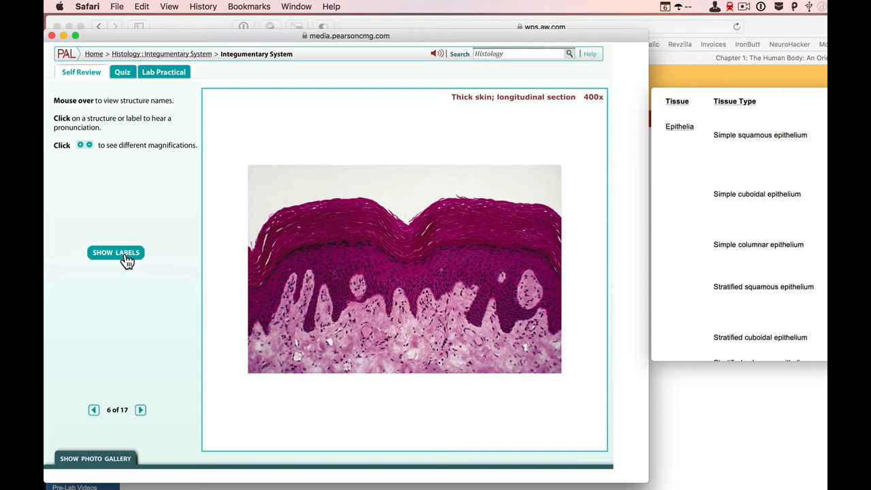
click(116, 252)
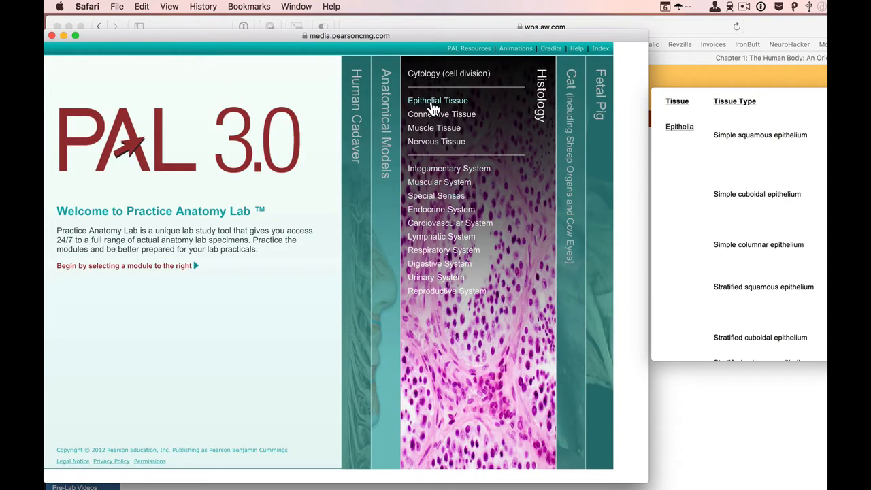
Step: Reopen Epithelial Tissue and show the labelled transitional epithelium bladder slide 29 at 400x
click(437, 101)
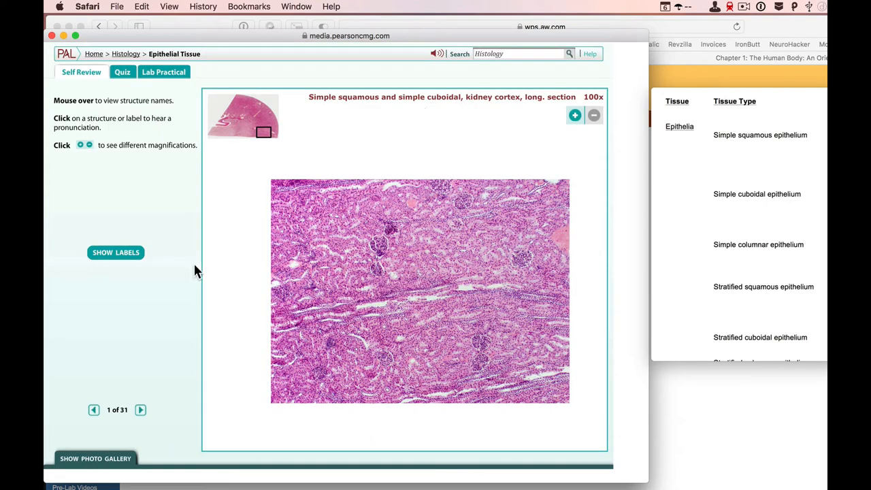
click(94, 409)
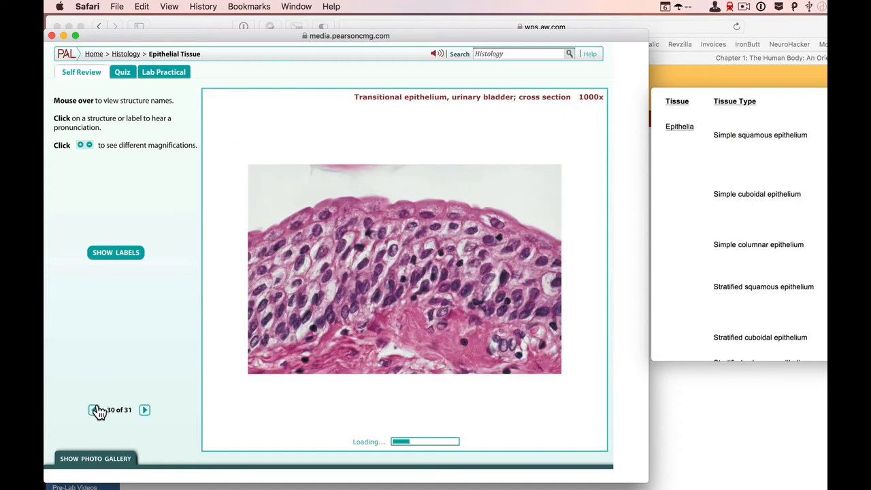
click(98, 410)
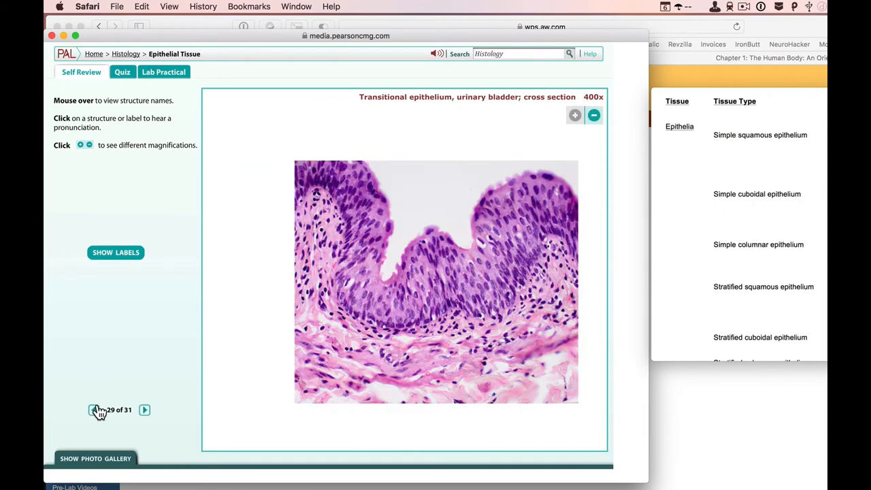
click(593, 115)
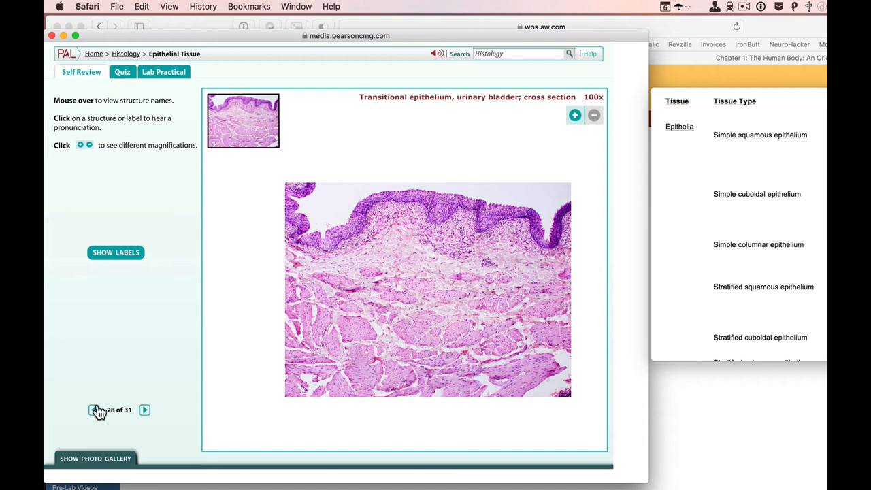
click(574, 114)
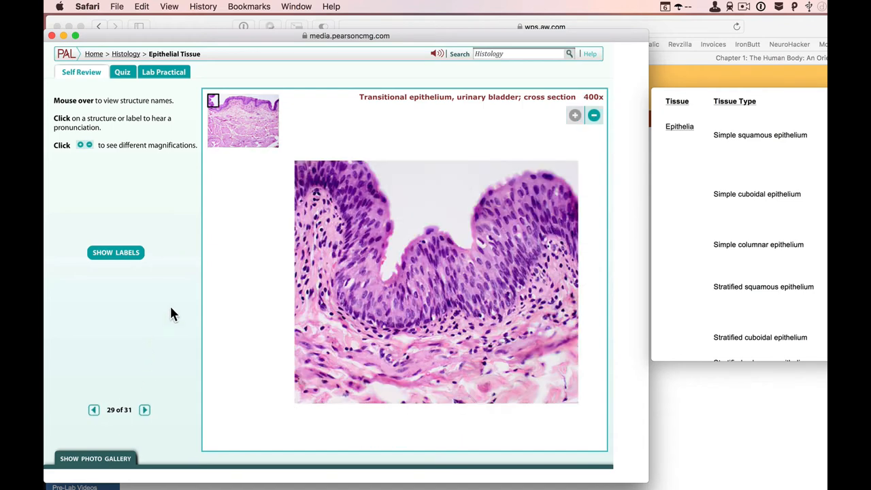
mouse_move(123, 252)
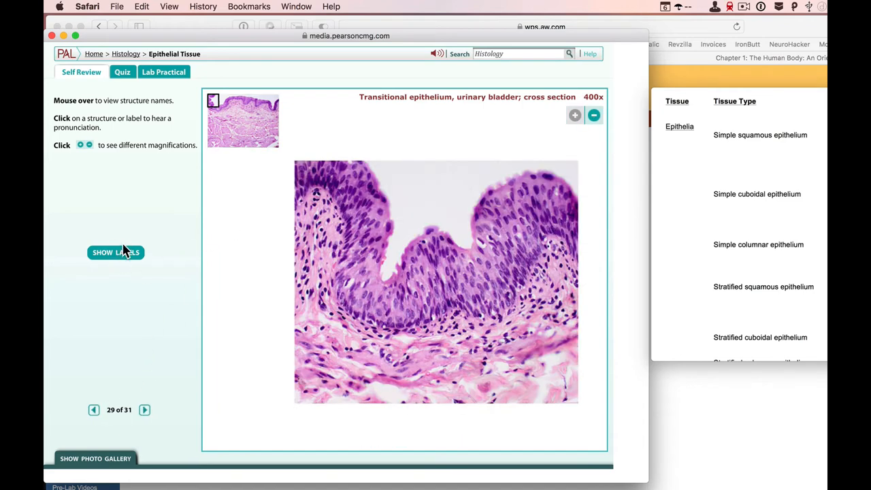
click(115, 251)
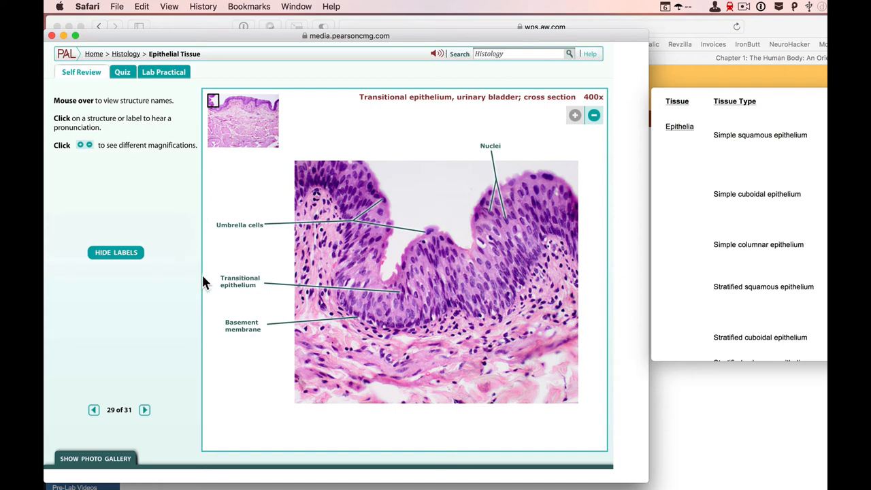
click(240, 280)
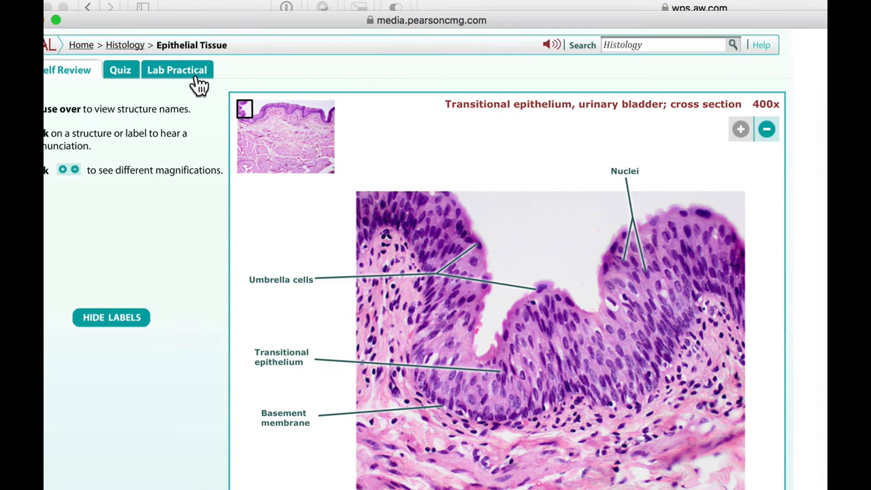
mouse_move(53, 126)
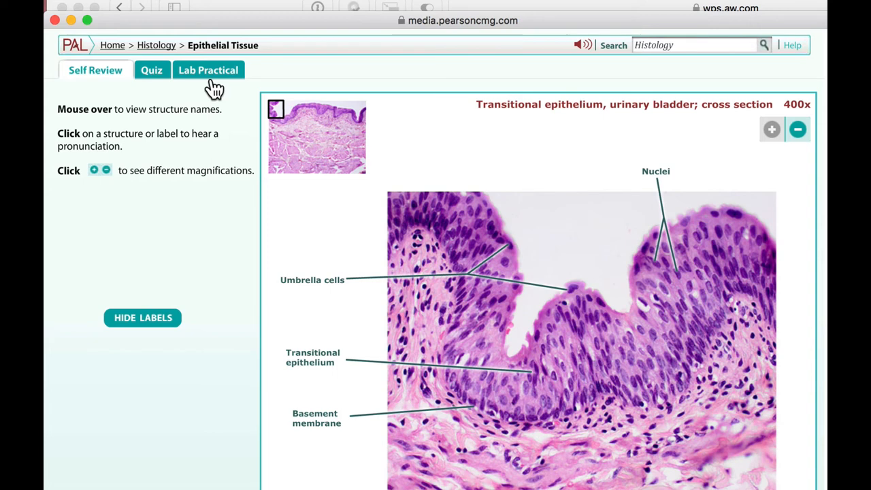
mouse_move(149, 73)
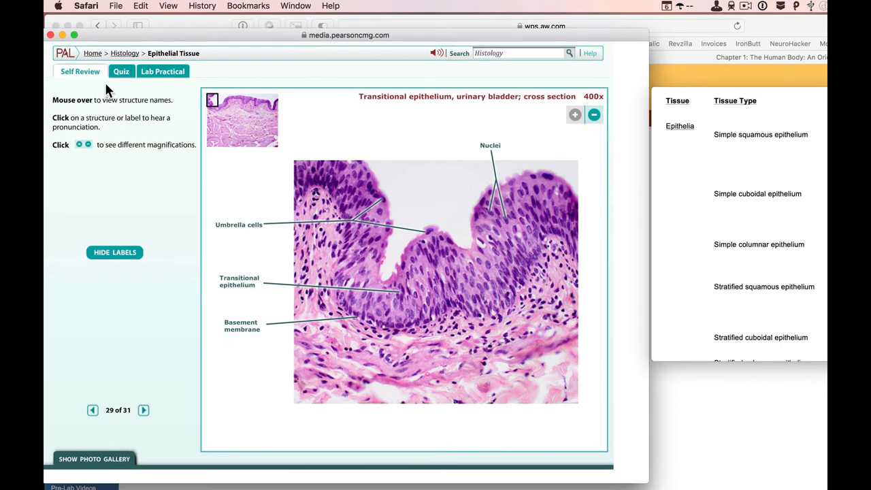
Step: Answer quiz question 1 as simple squamous epithelium, check it, and move to question 2
click(121, 71)
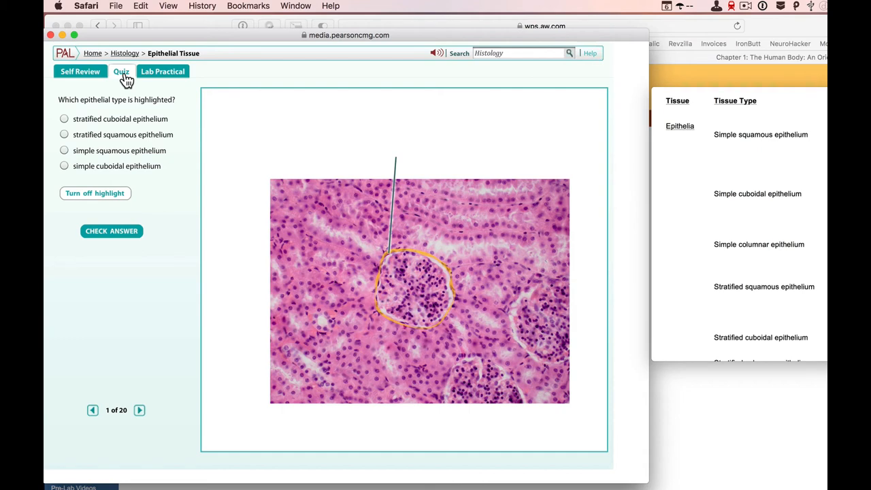
mouse_move(384, 285)
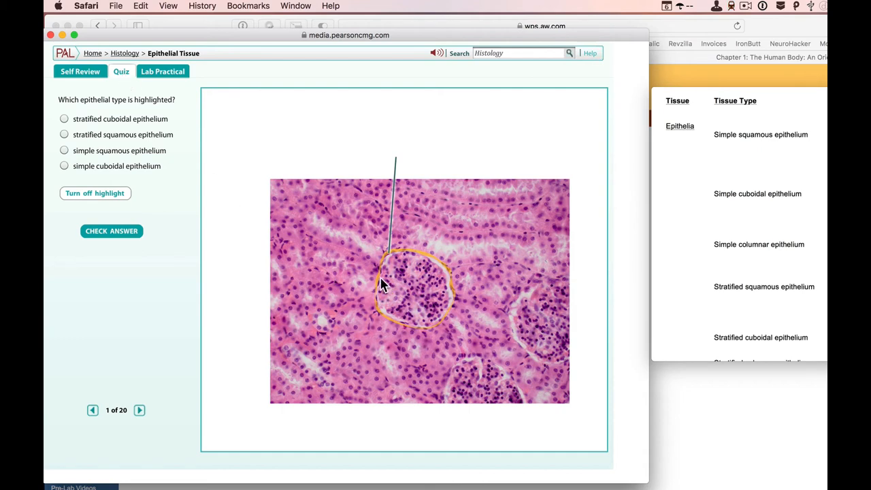
mouse_move(170, 274)
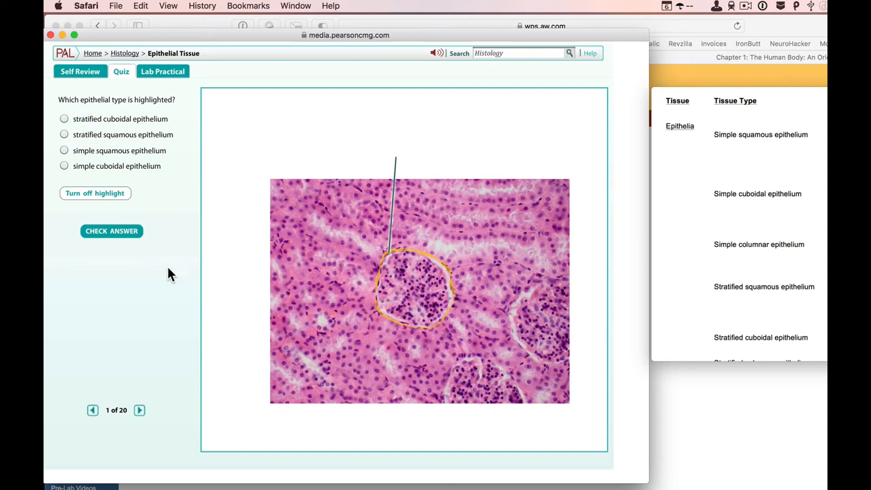
mouse_move(55, 198)
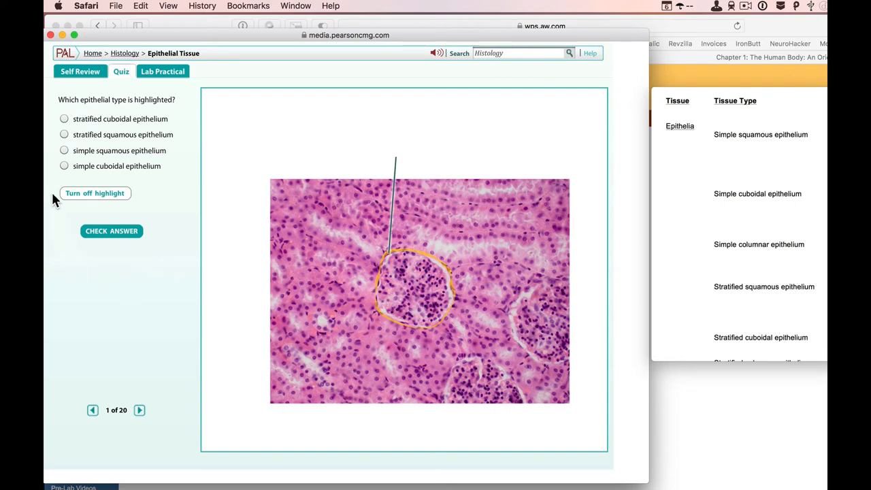
click(64, 150)
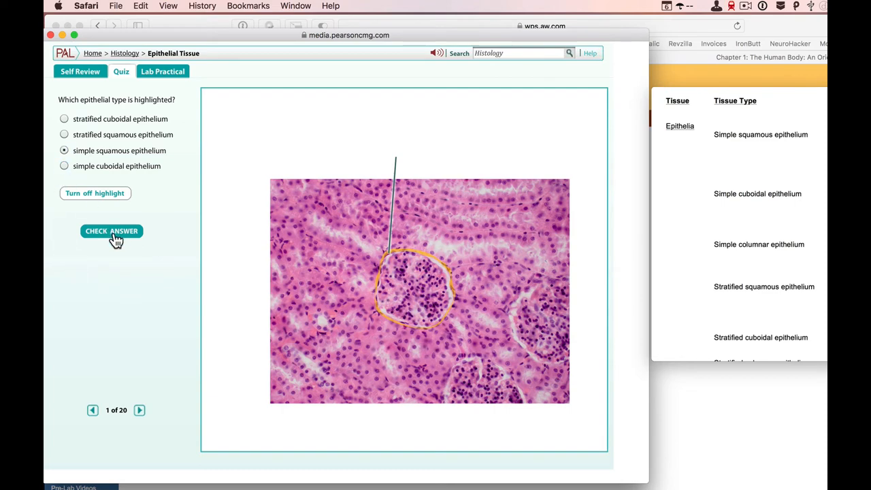
click(111, 231)
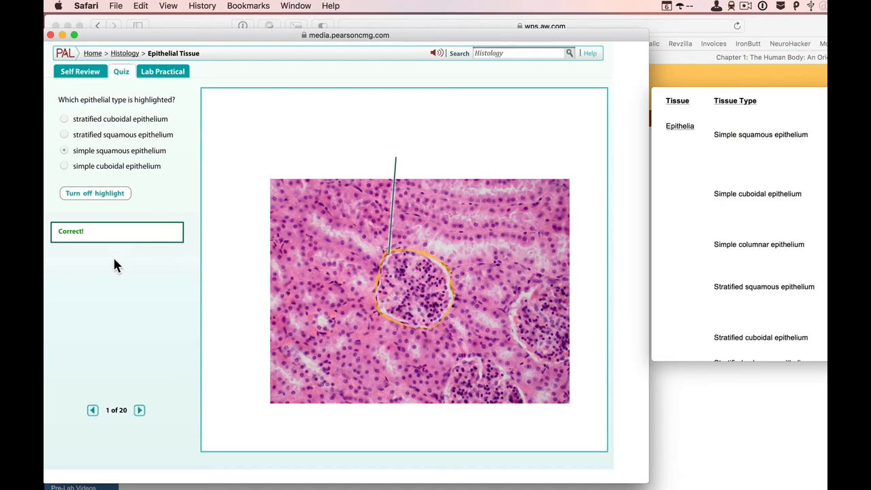
click(139, 409)
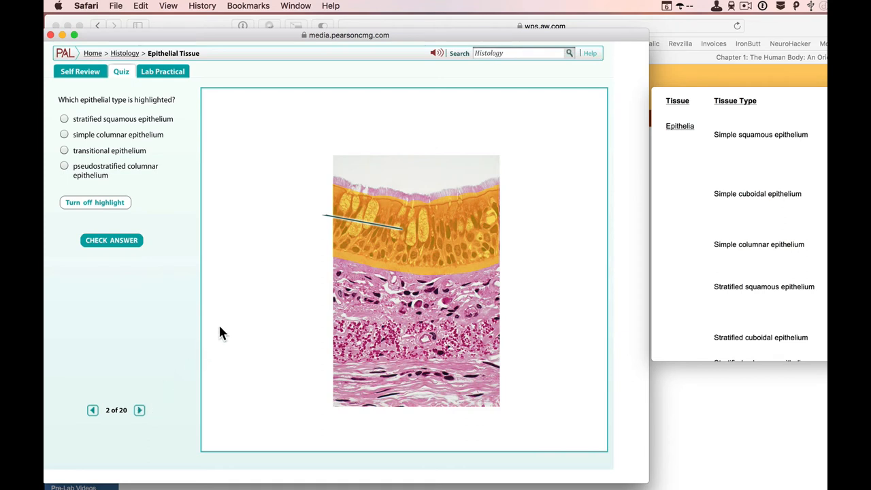
mouse_move(448, 261)
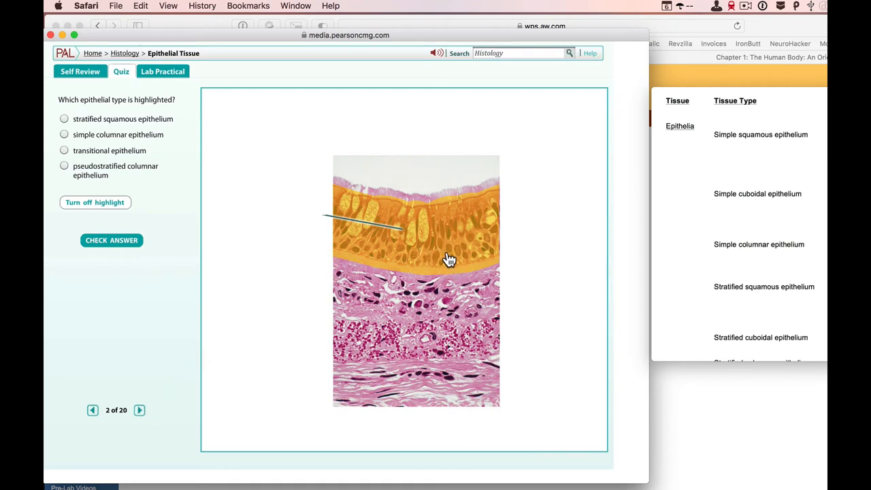
mouse_move(456, 265)
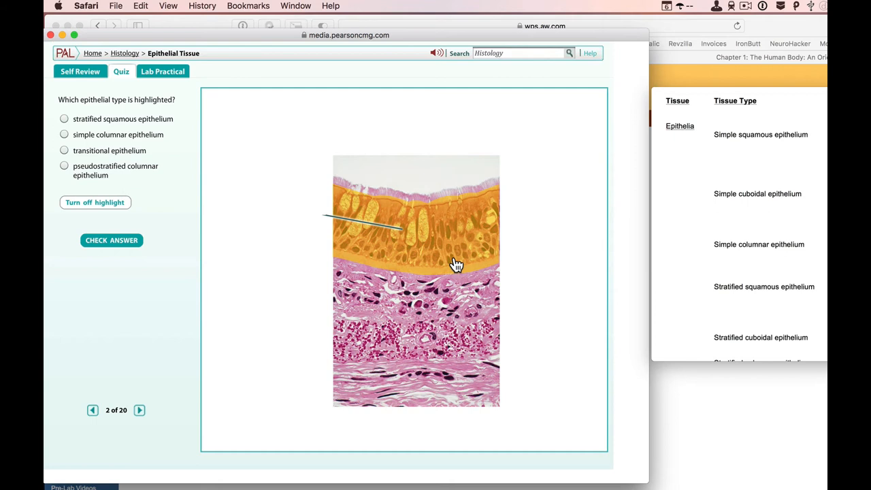
mouse_move(449, 250)
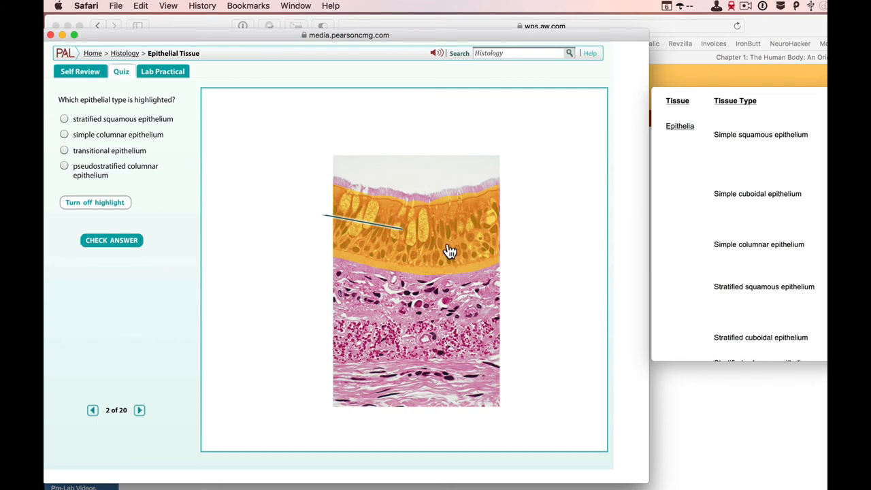
mouse_move(92, 166)
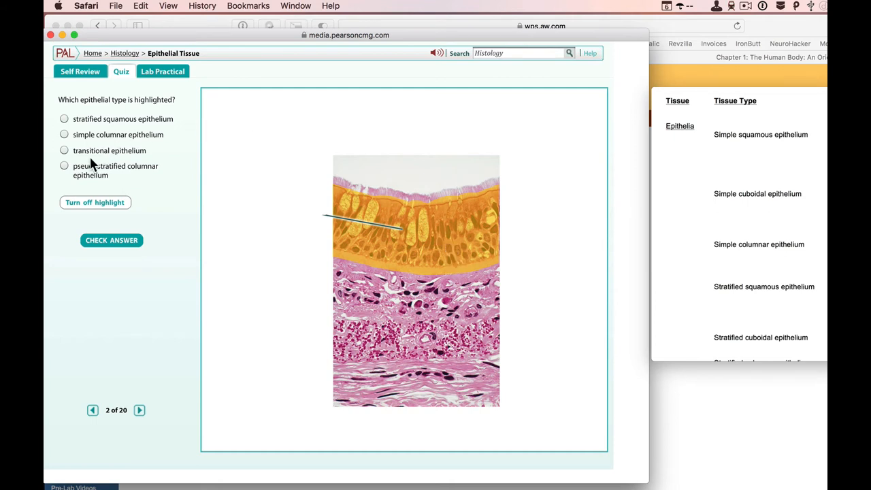
Step: Answer question 2 as transitional epithelium, check it (incorrect), then head for the lab practical, raising the exit warning
click(64, 166)
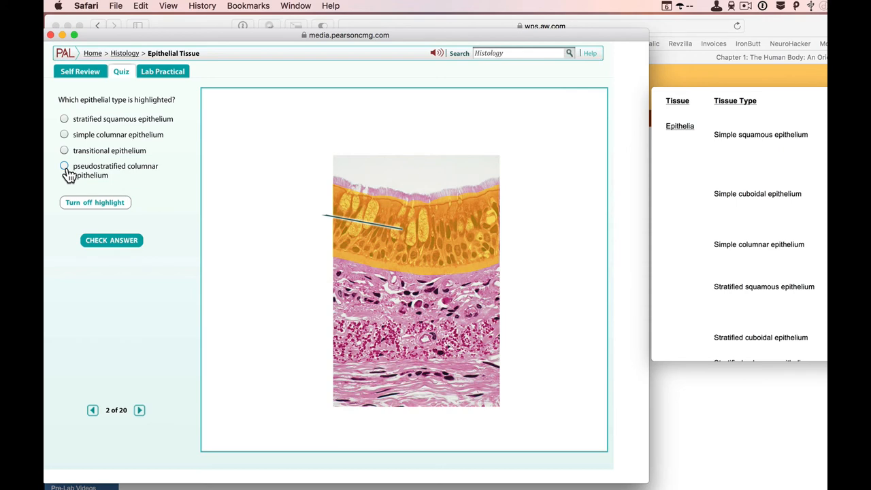
mouse_move(65, 170)
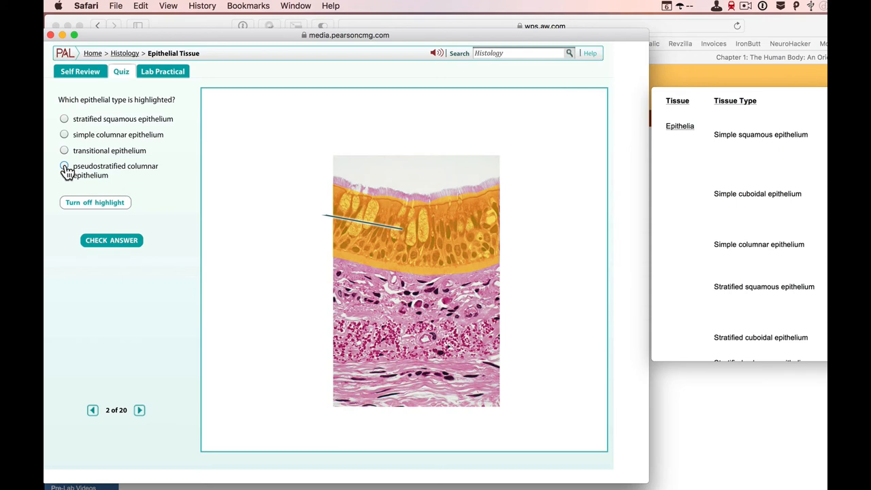
mouse_move(64, 150)
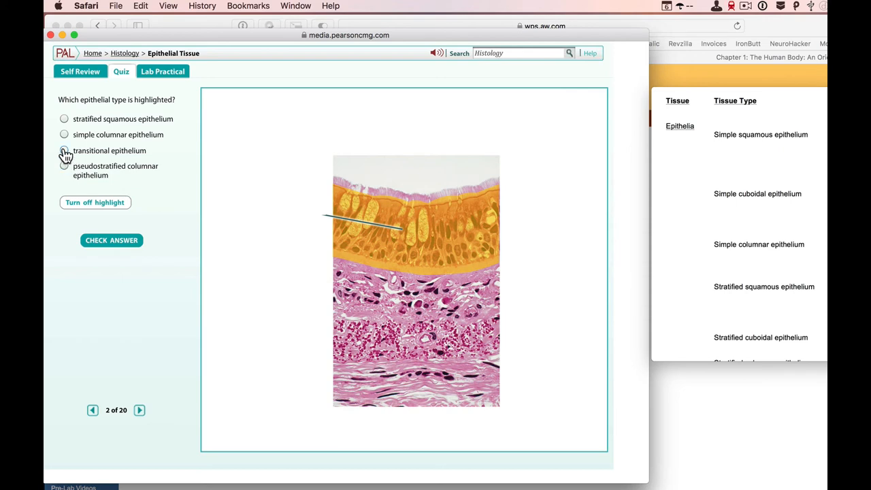
click(64, 150)
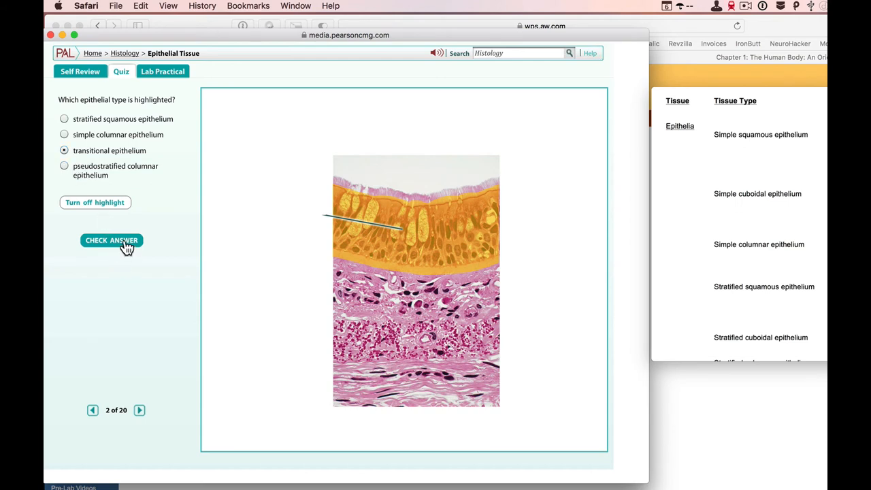
click(112, 239)
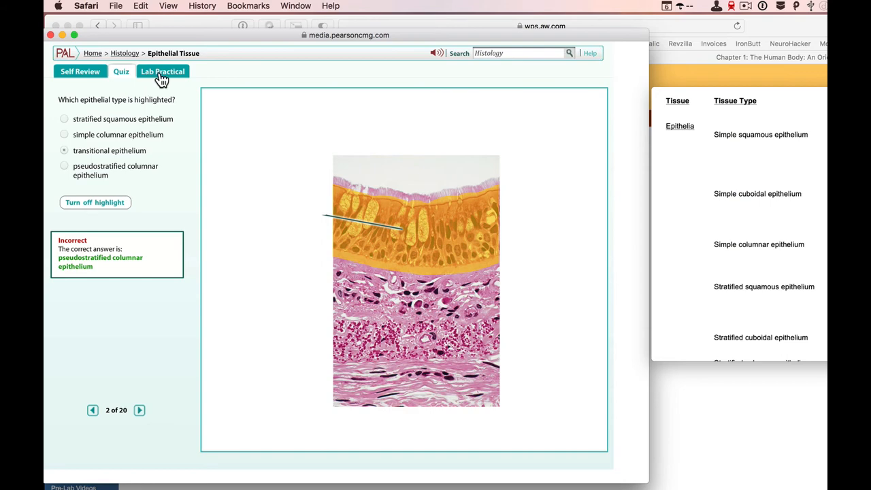
click(162, 70)
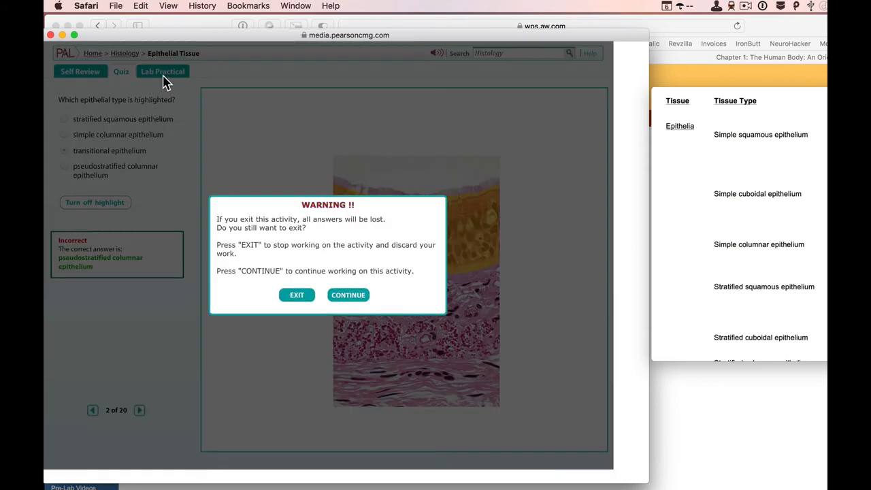
Step: Discard the quiz answers and exit into the lab practical
click(349, 293)
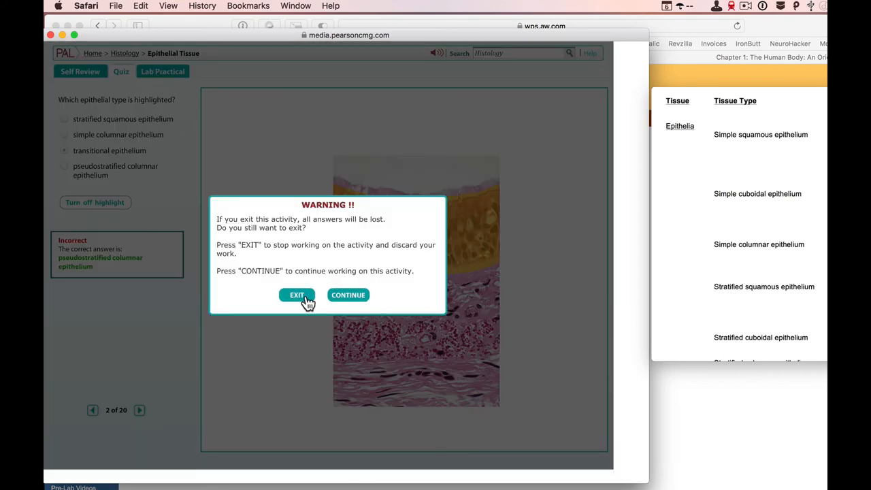
click(297, 294)
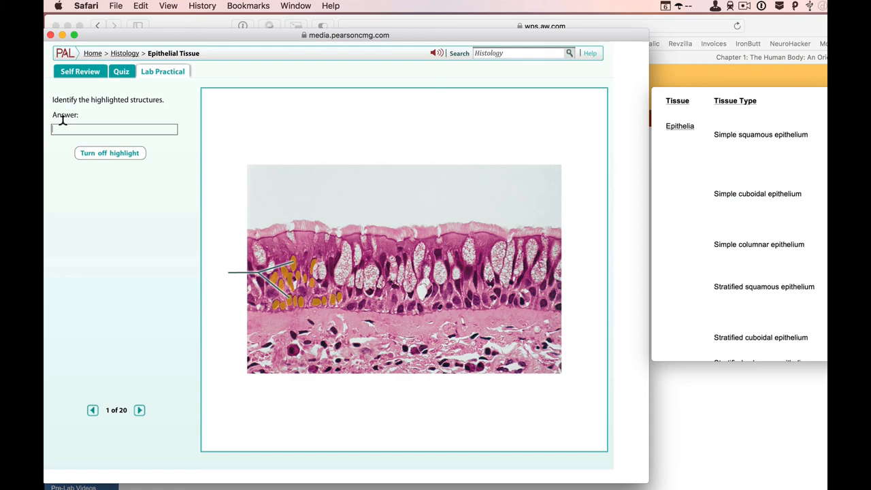
Step: Answer practical question 1 as 'nuclei', advance to question 2, and begin typing 'simple cuboidal'
text(nuclei)
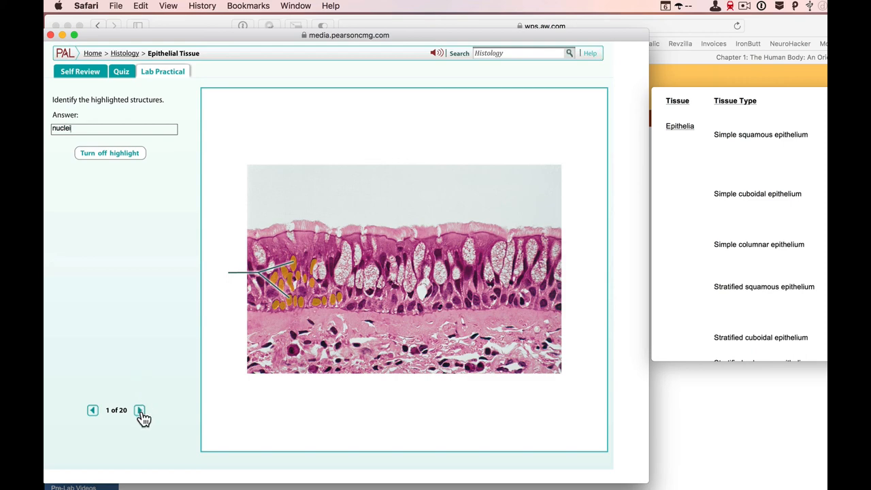
click(139, 409)
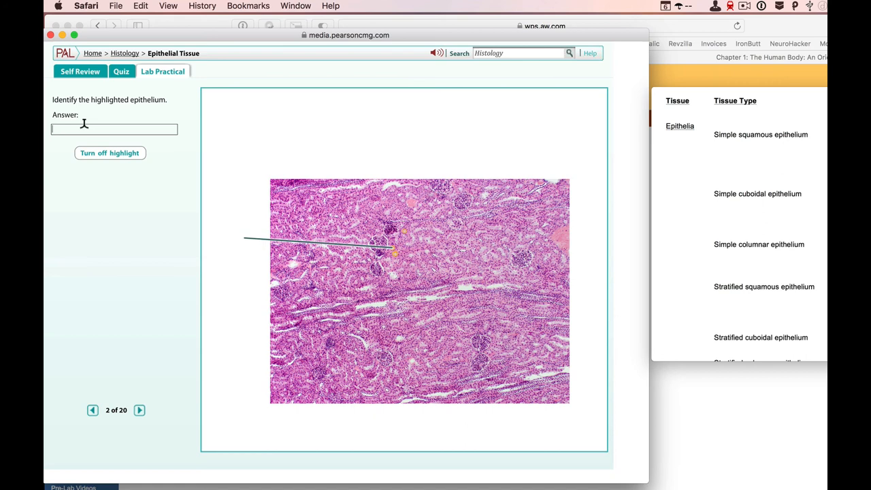
text(simple cuboidal)
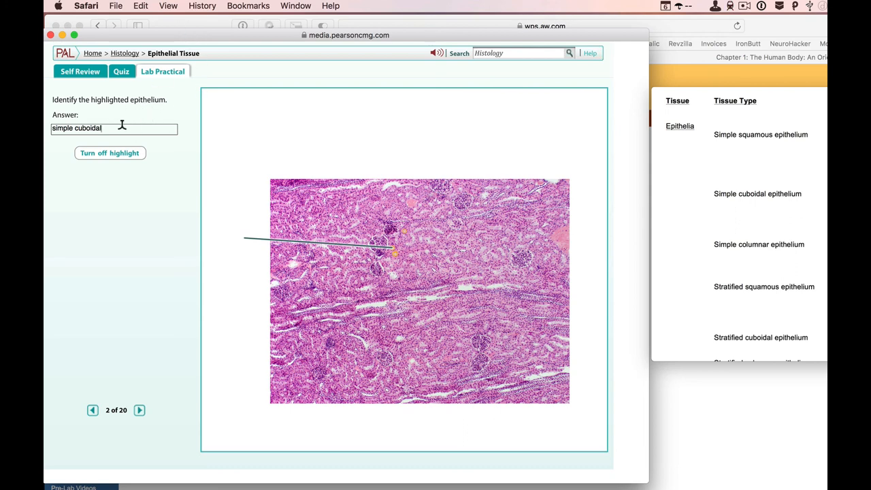
mouse_move(125, 179)
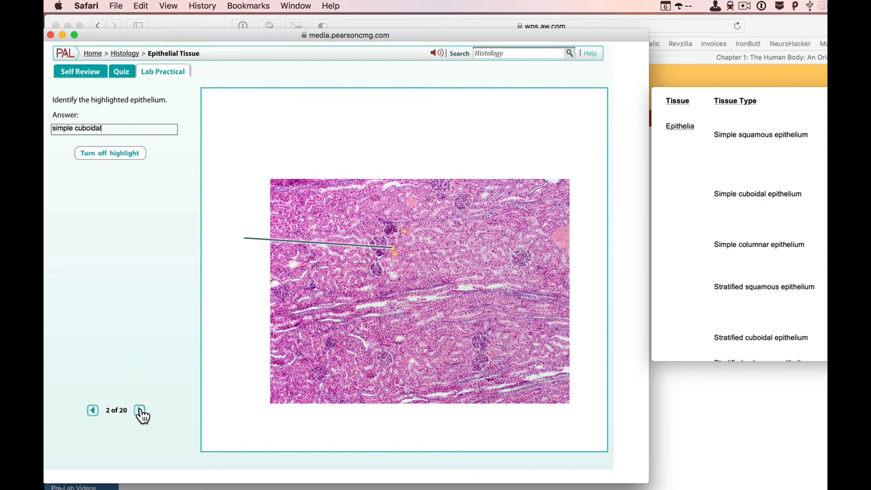
Step: Advance to question 3, answer it 'simple squamous', and move on to question 4 of 20
click(140, 410)
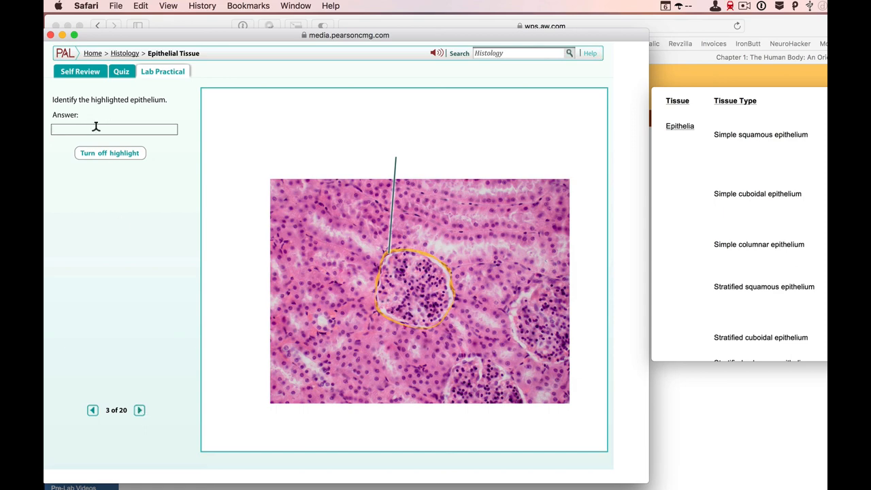
text(simple squamous)
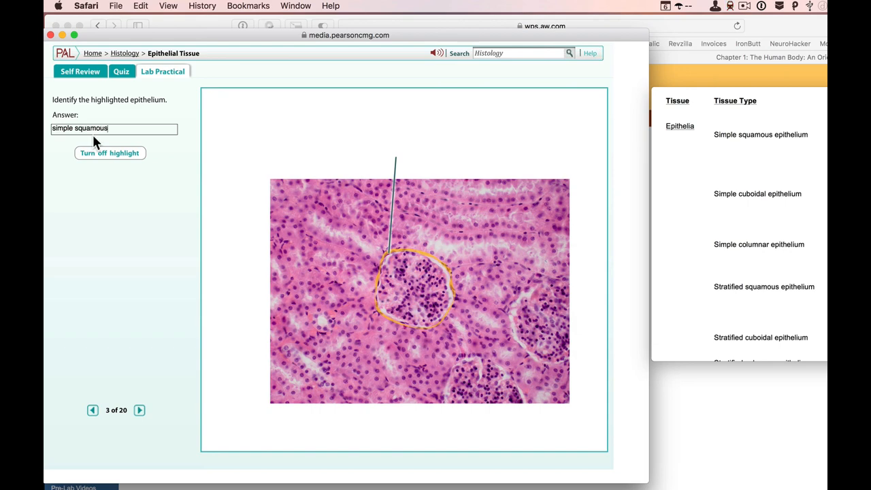
click(139, 410)
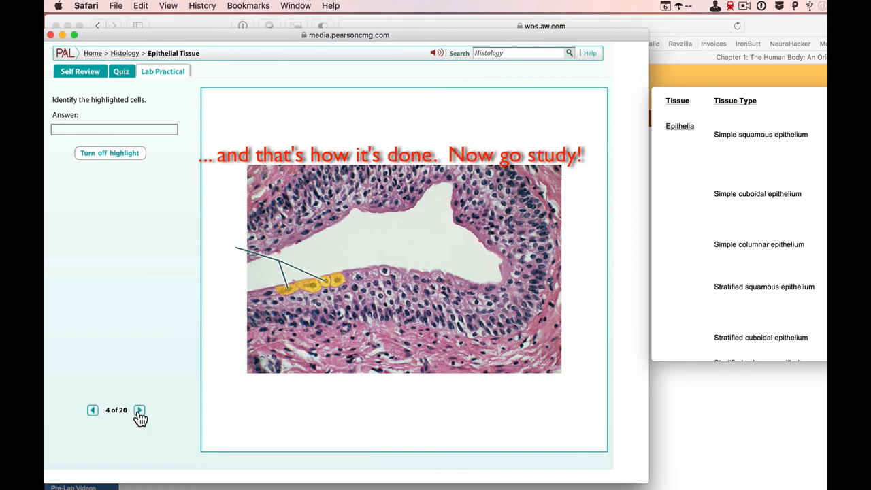
click(139, 409)
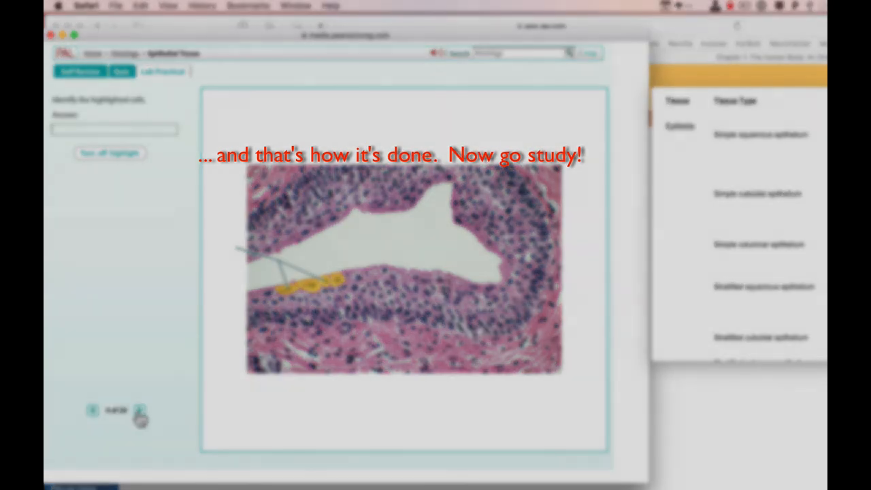